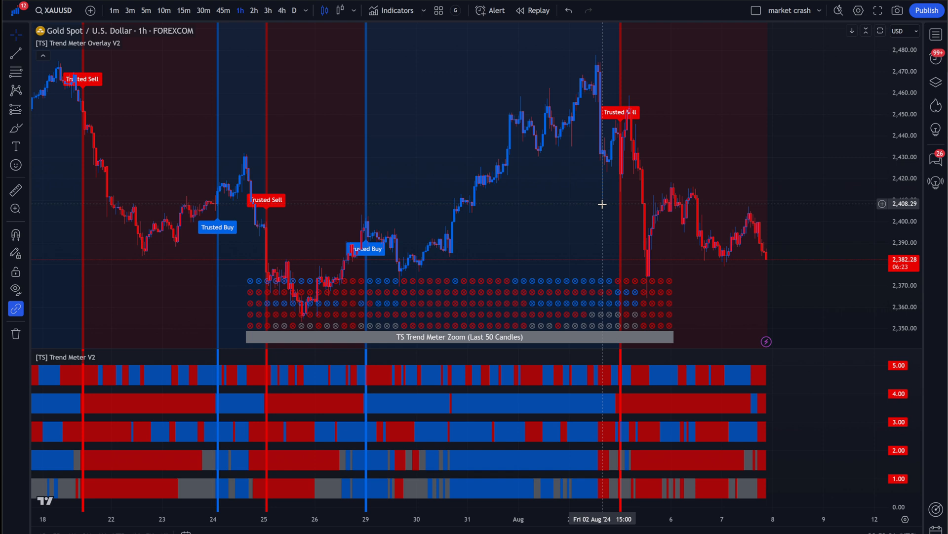
mouse_move(339, 65)
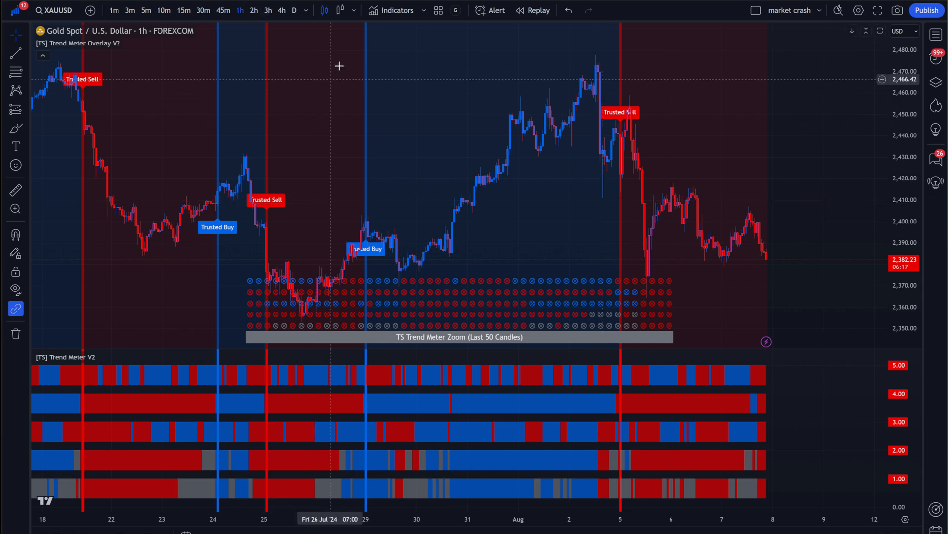
mouse_move(361, 181)
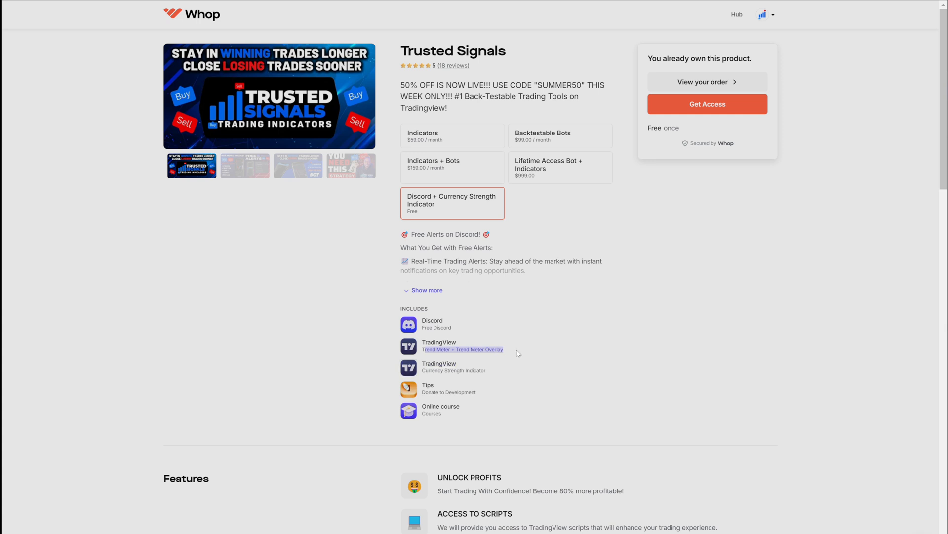
mouse_move(478, 334)
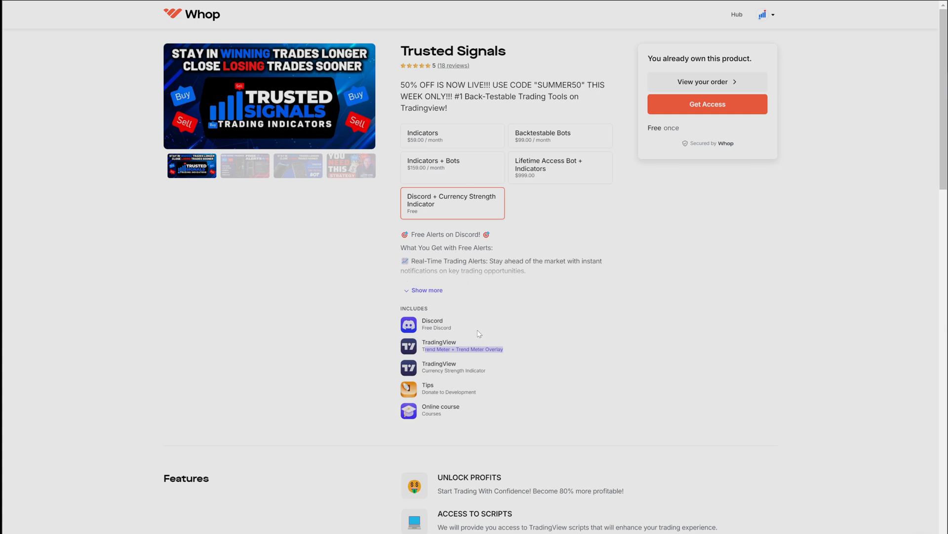
mouse_move(507, 347)
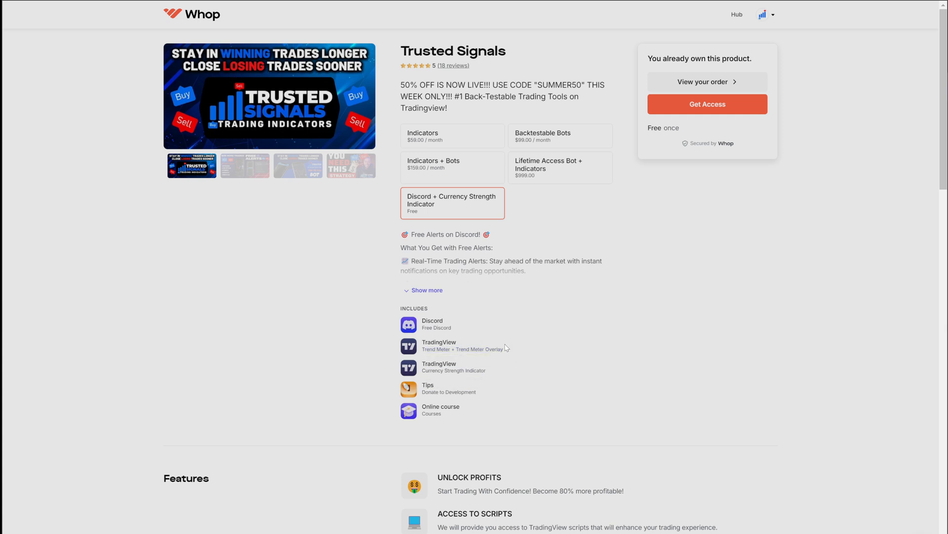
mouse_move(572, 119)
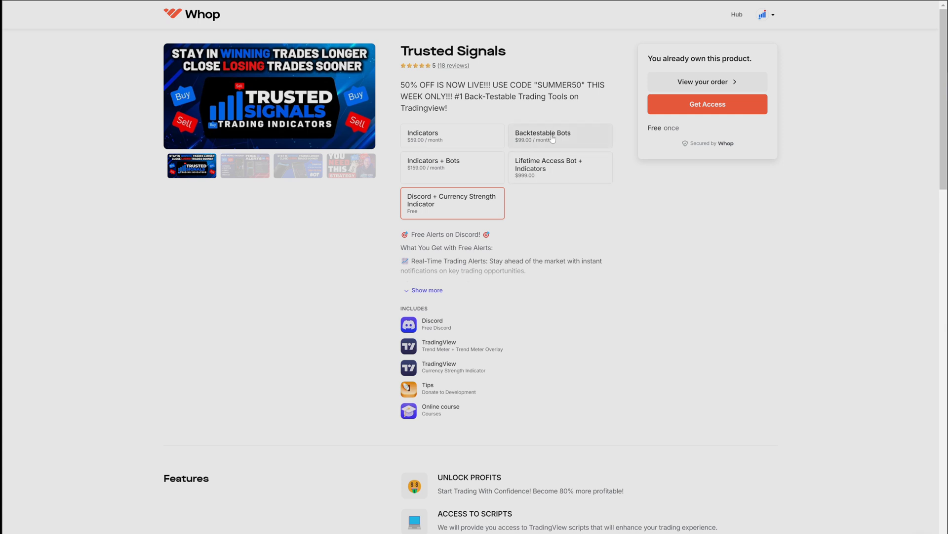
mouse_move(555, 173)
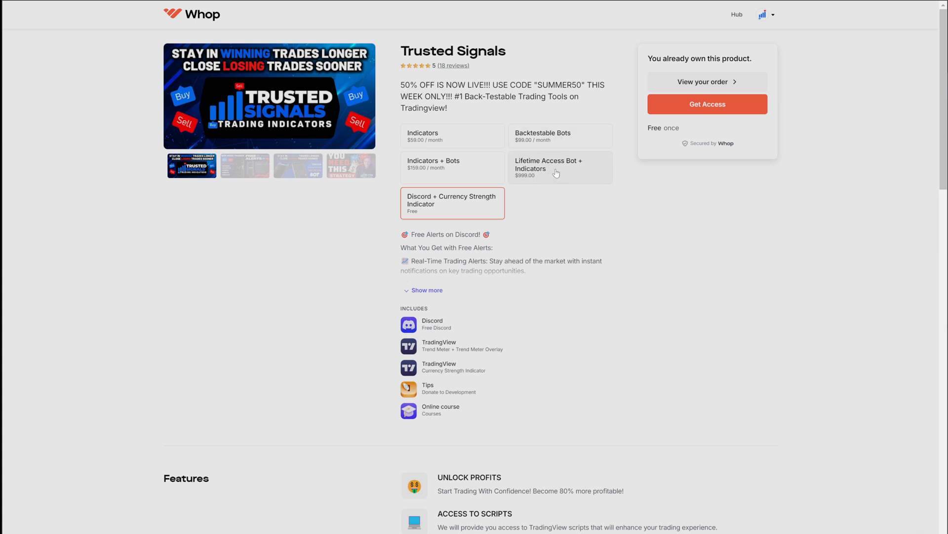
Step: Select the Lifetime Access Bot + Indicators plan and apply promo code summer50
click(560, 167)
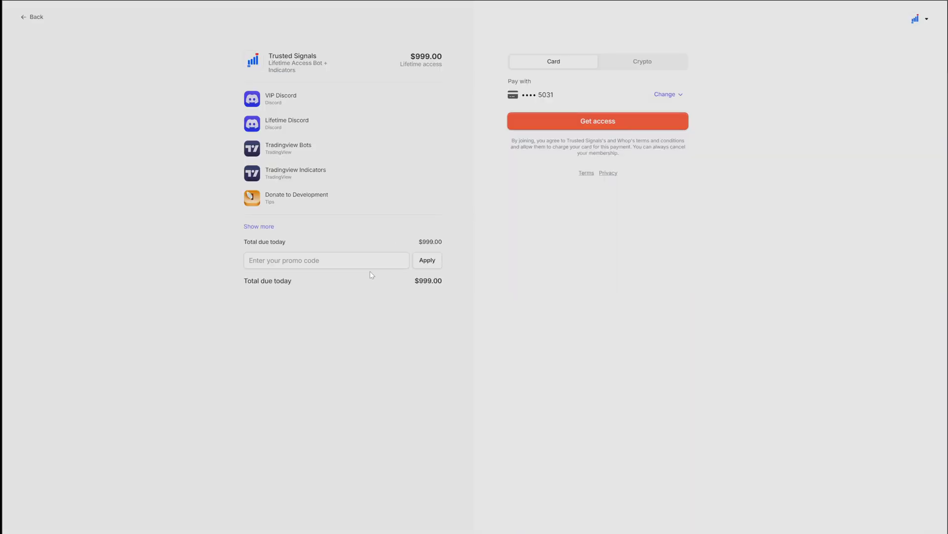
text(summer50)
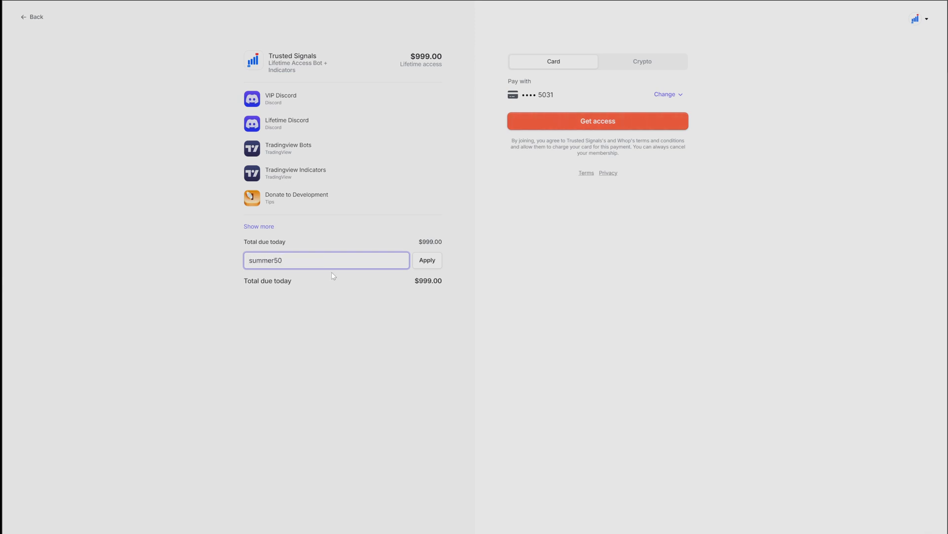
click(427, 260)
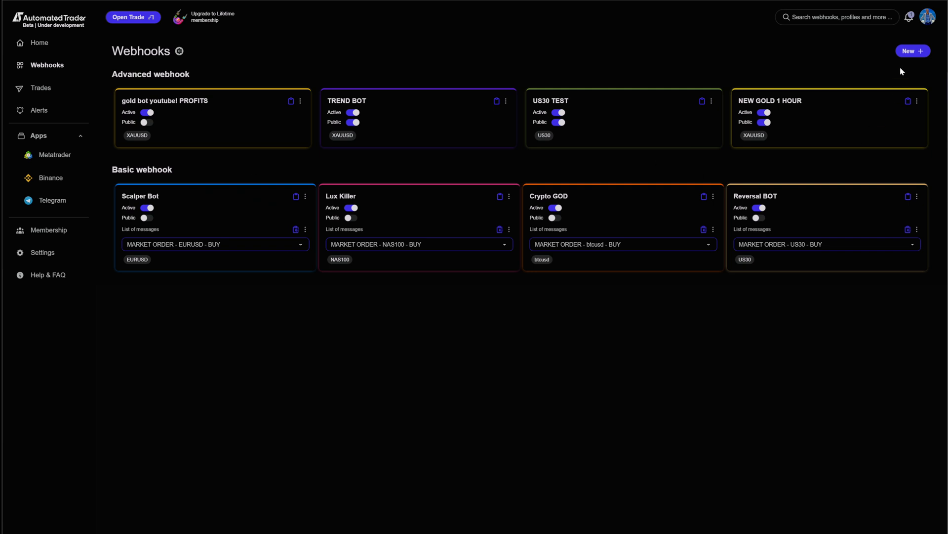
click(913, 50)
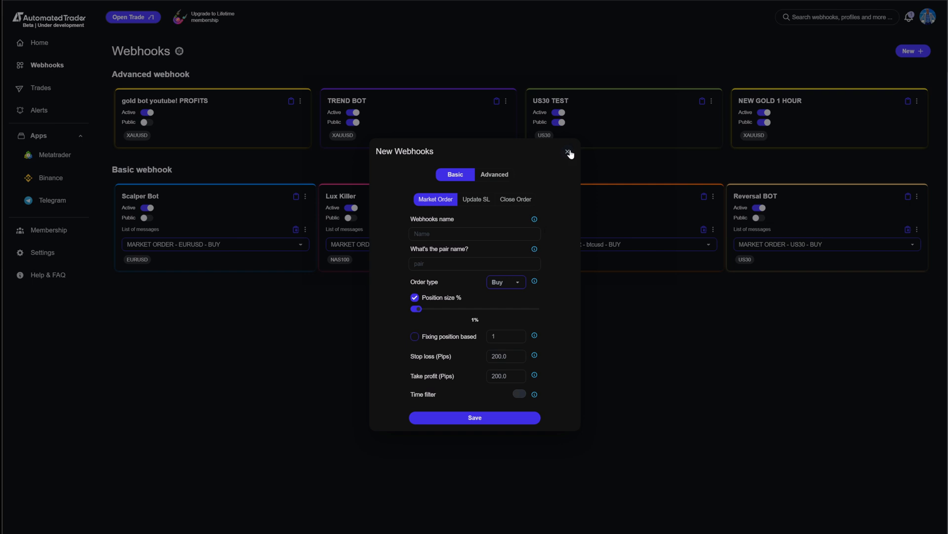
click(567, 151)
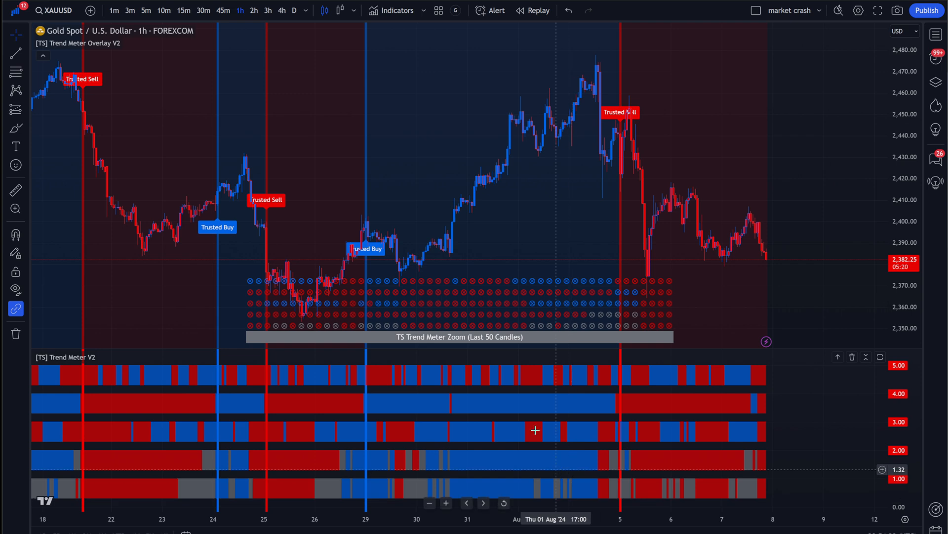
mouse_move(279, 118)
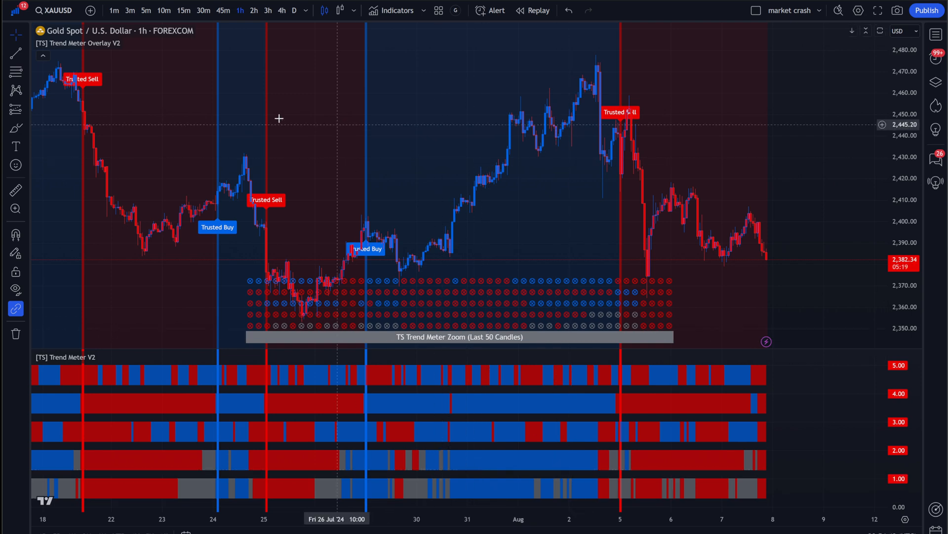
mouse_move(165, 75)
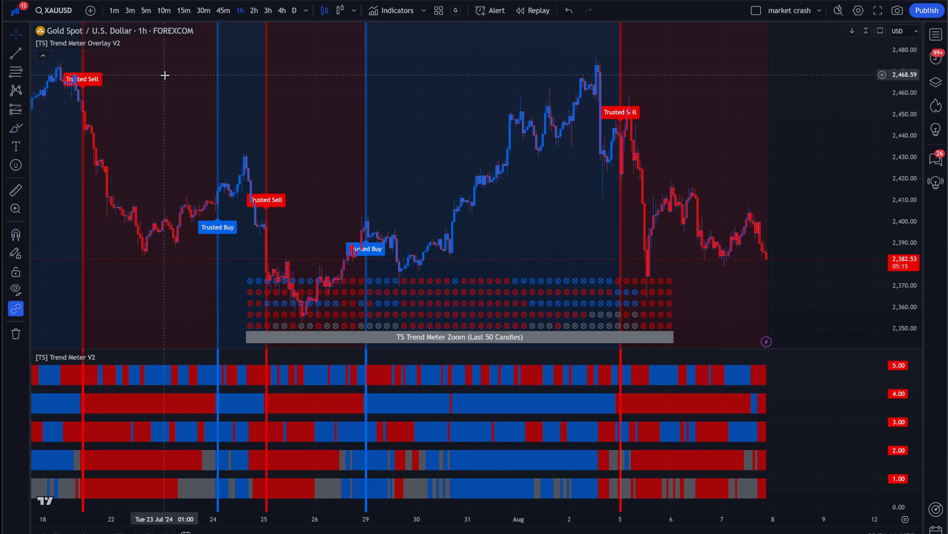
mouse_move(126, 43)
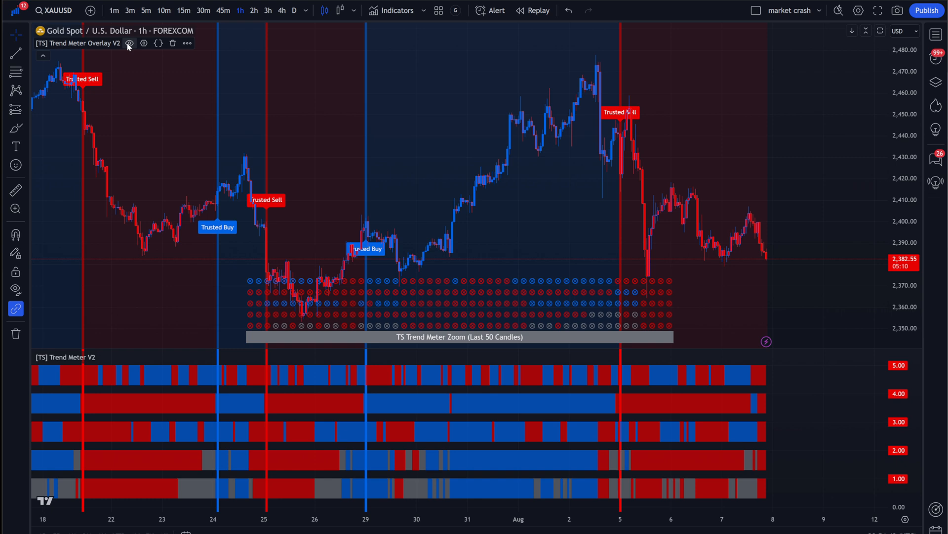
click(129, 43)
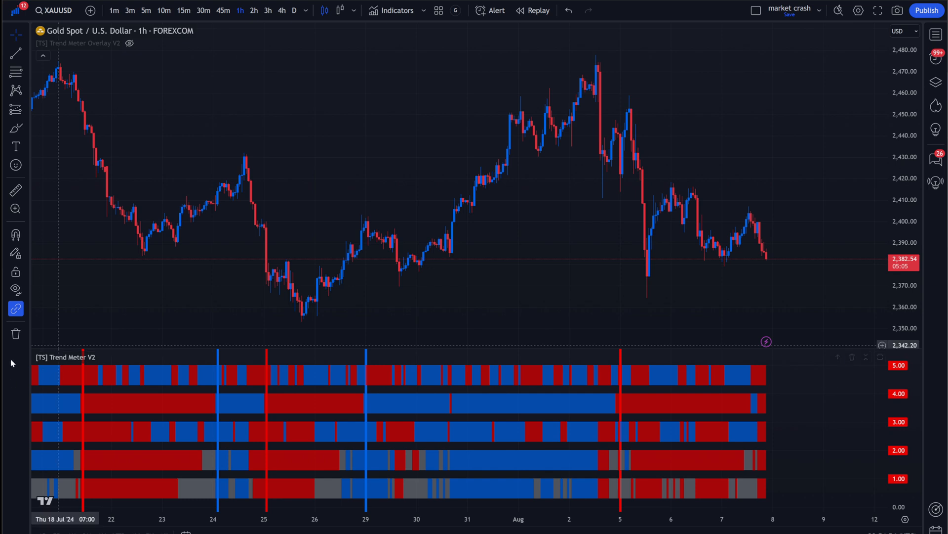
mouse_move(405, 380)
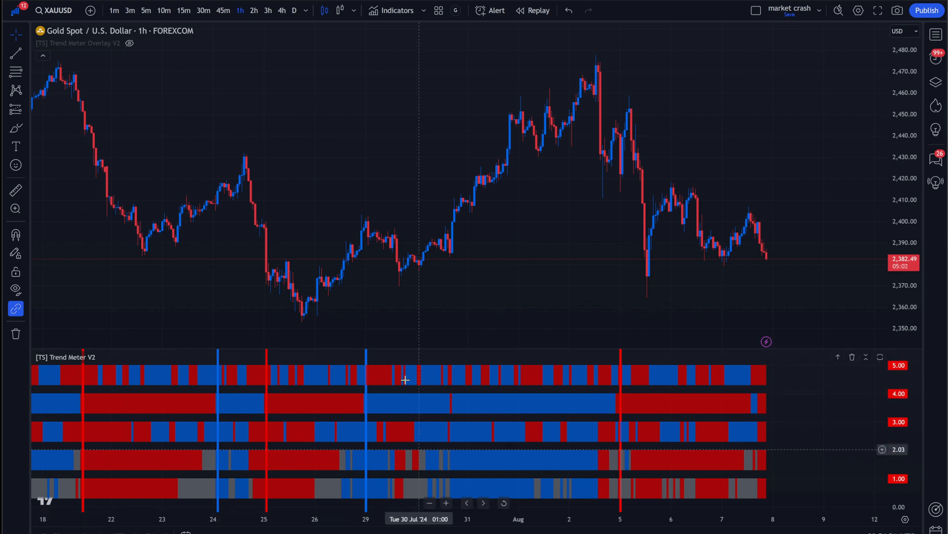
mouse_move(594, 356)
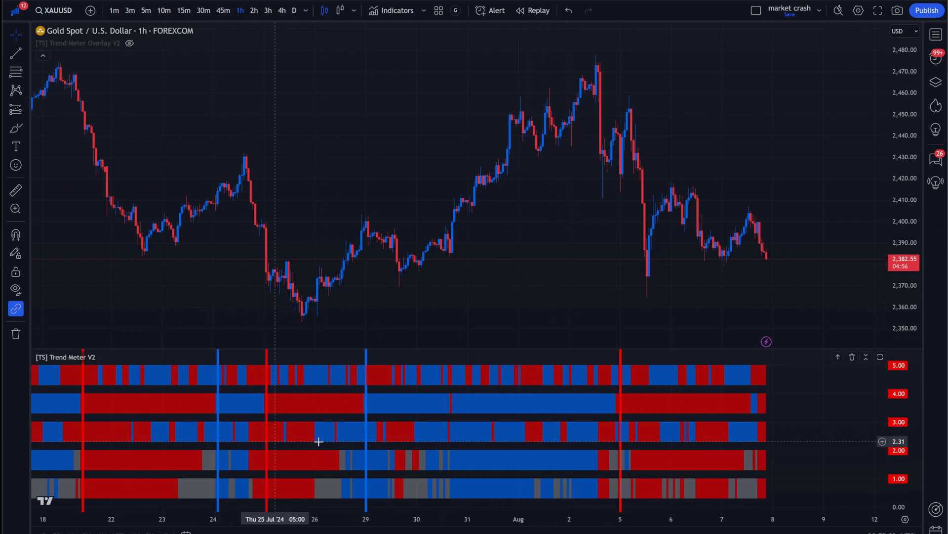
mouse_move(113, 43)
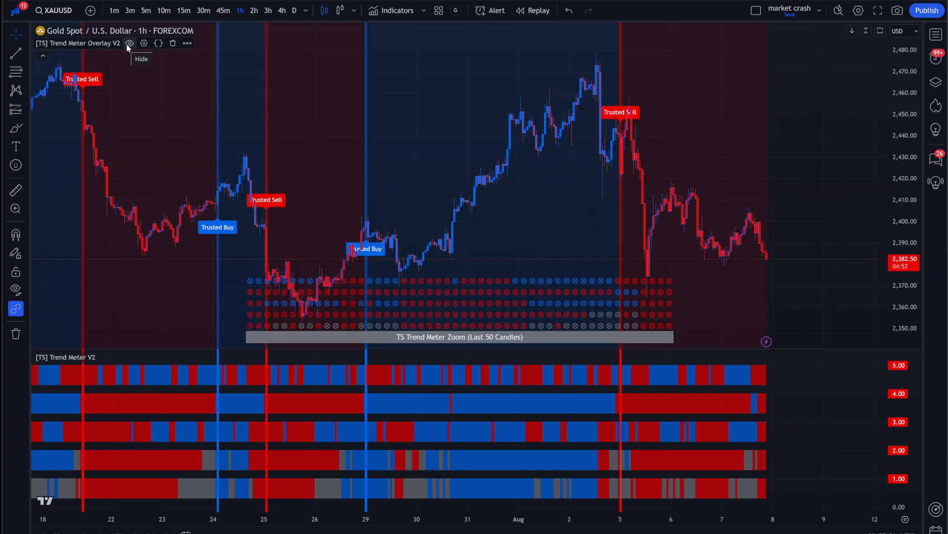
mouse_move(385, 243)
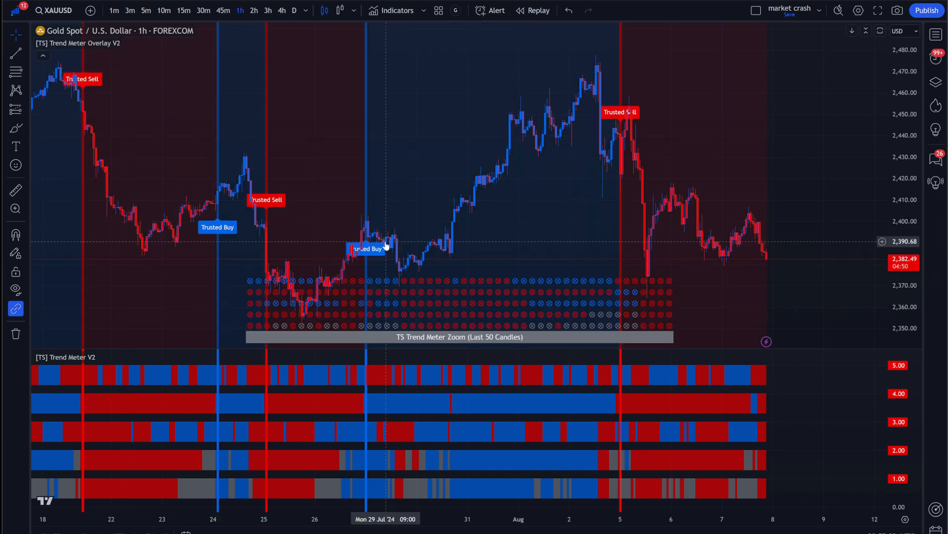
mouse_move(391, 320)
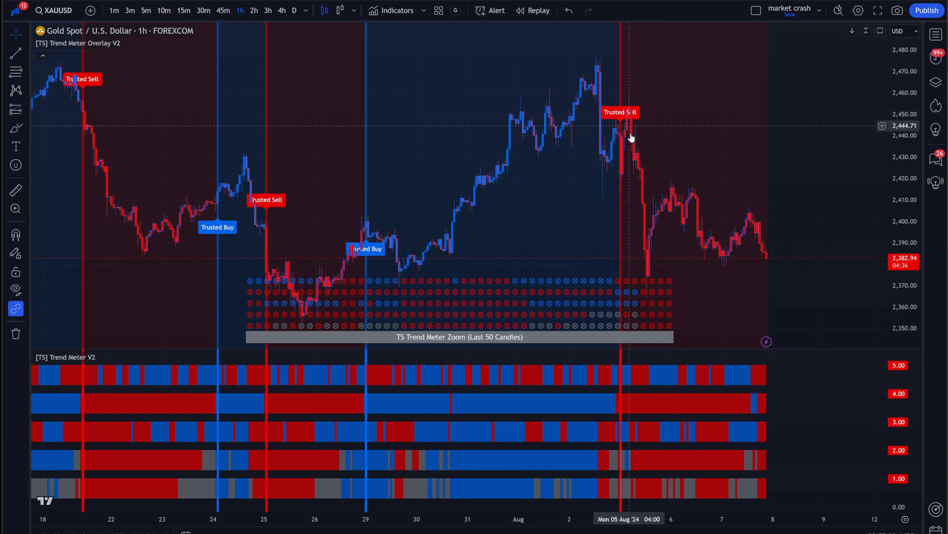
mouse_move(468, 237)
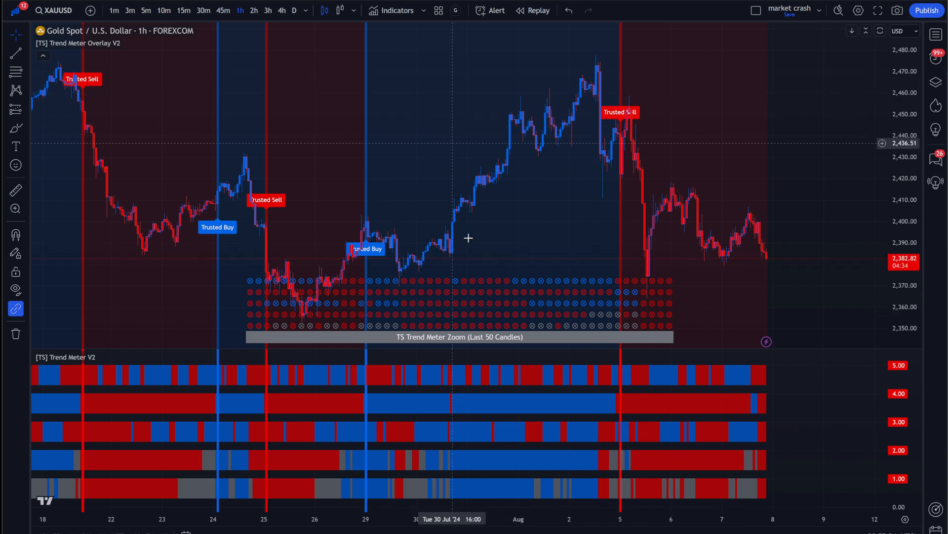
mouse_move(670, 345)
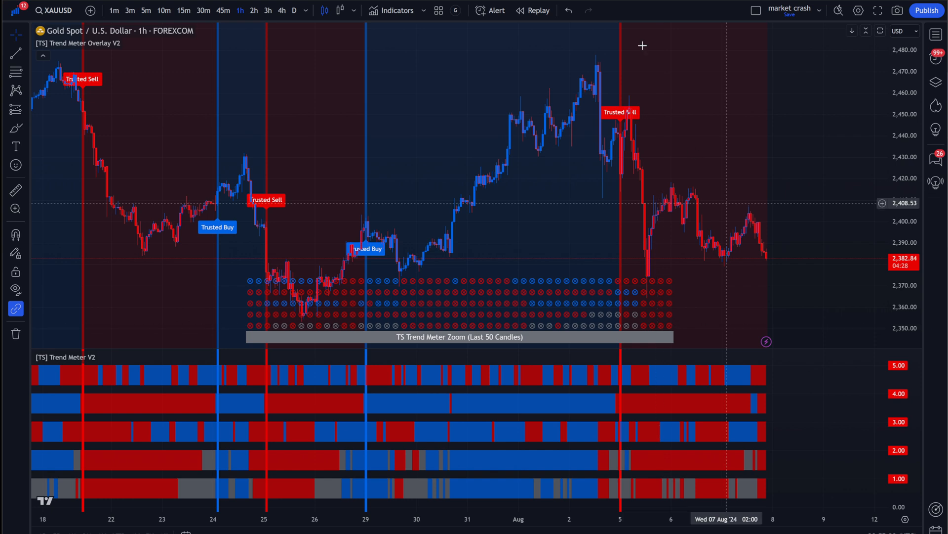
mouse_move(662, 175)
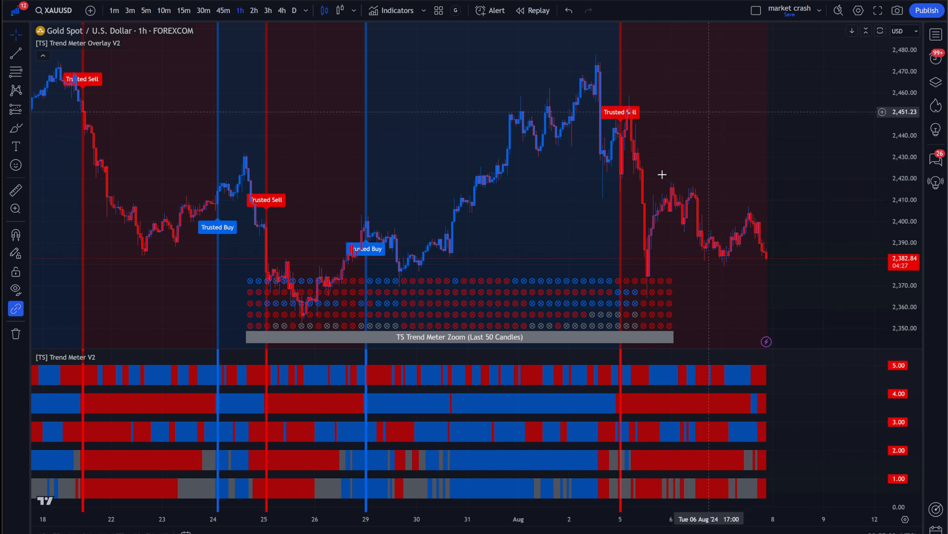
mouse_move(669, 192)
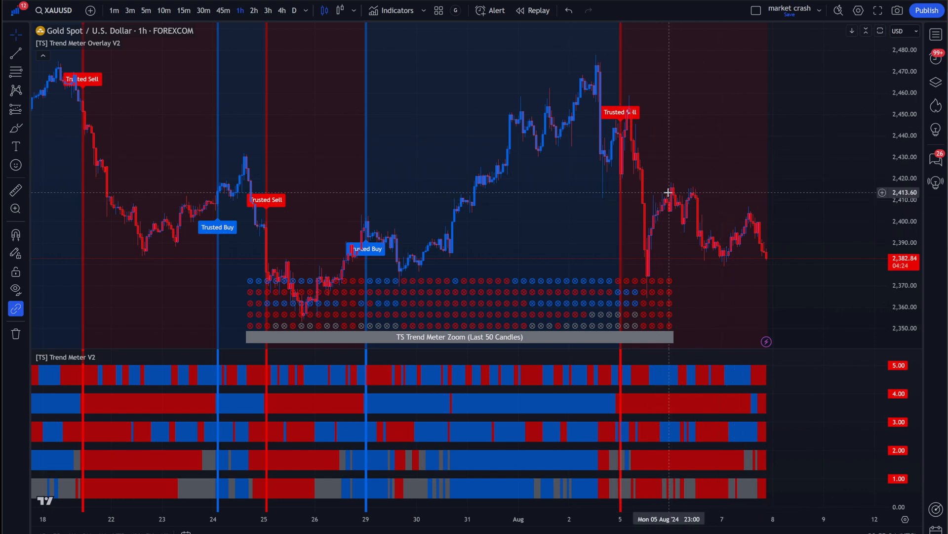
mouse_move(817, 273)
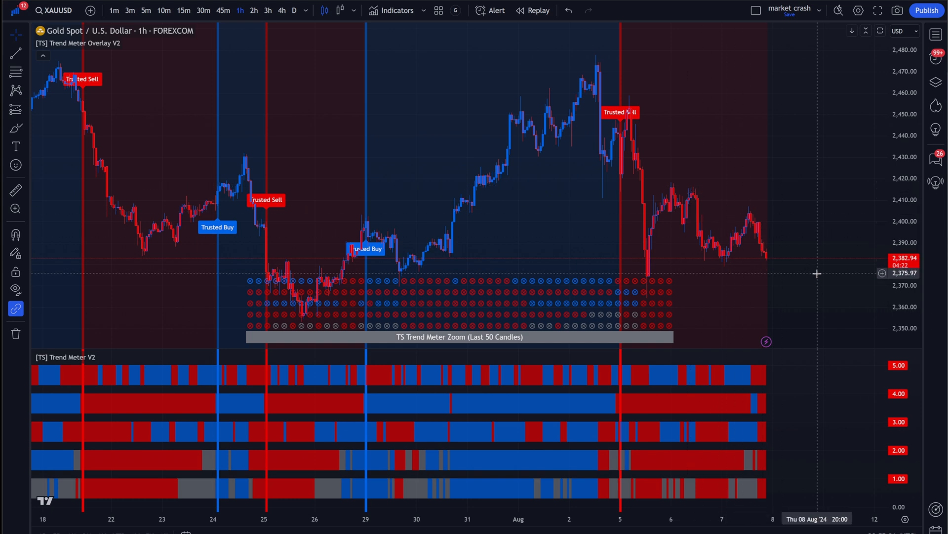
mouse_move(701, 190)
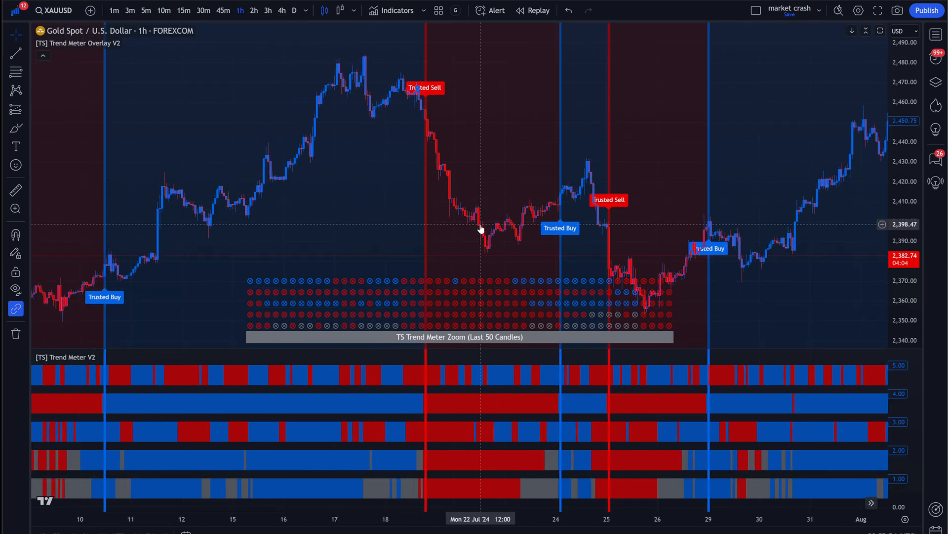
mouse_move(695, 313)
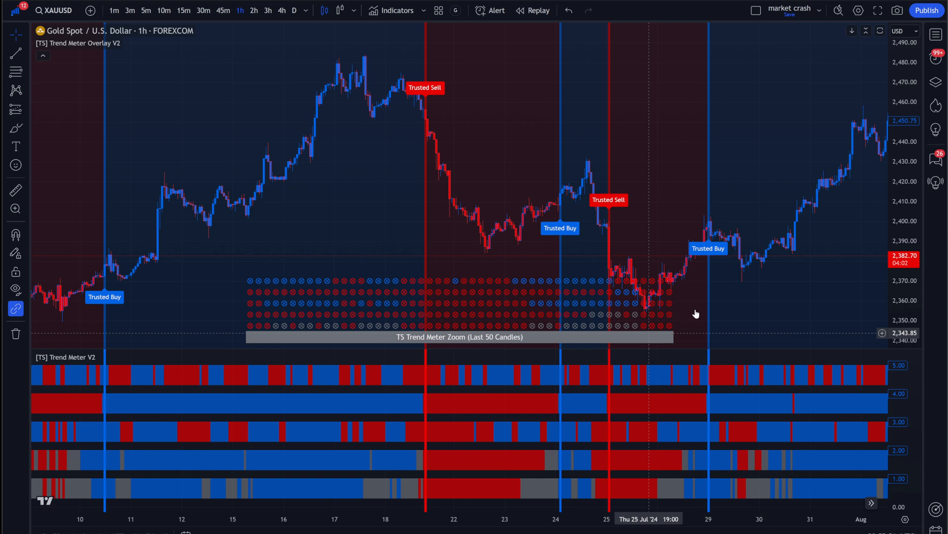
mouse_move(99, 72)
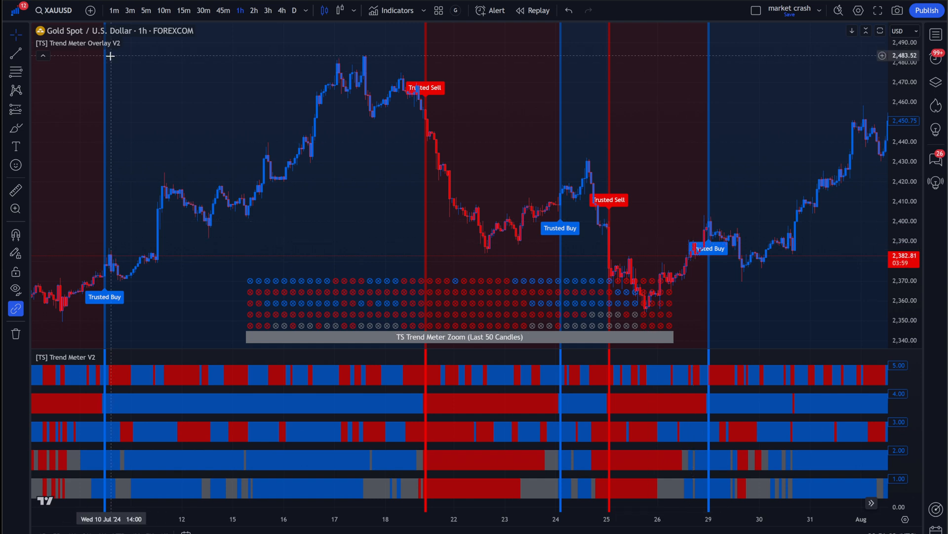
mouse_move(104, 144)
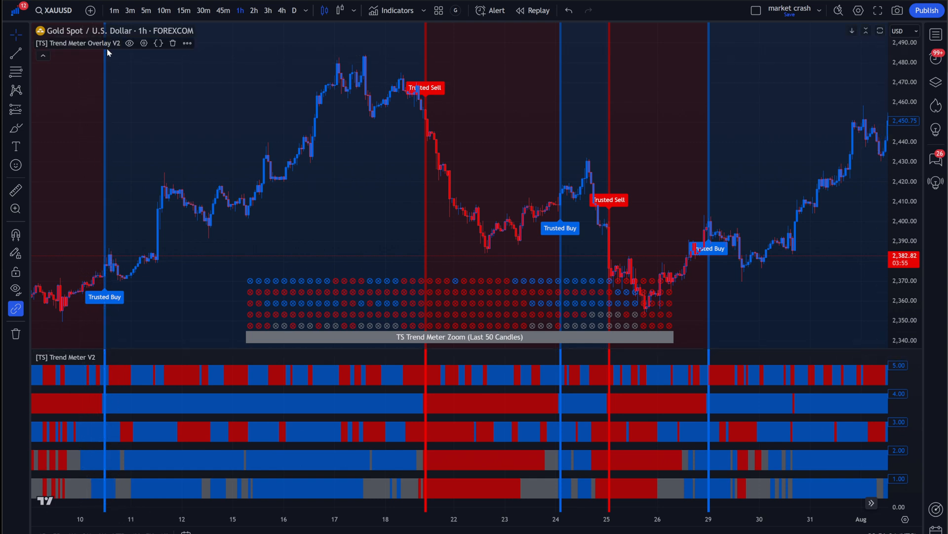
Step: Tick Trade next to Show Signals in Trend Meter Overlay V2 settings and confirm
click(187, 43)
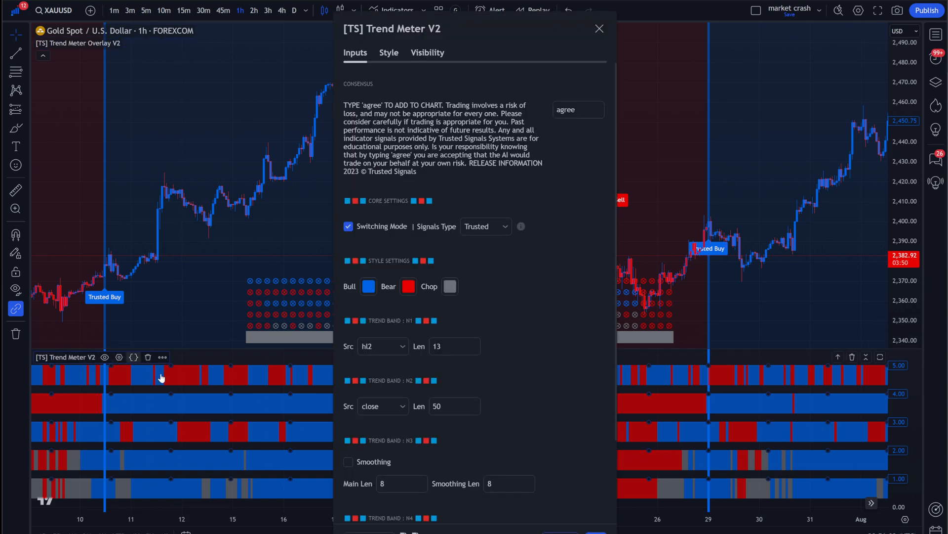
click(599, 28)
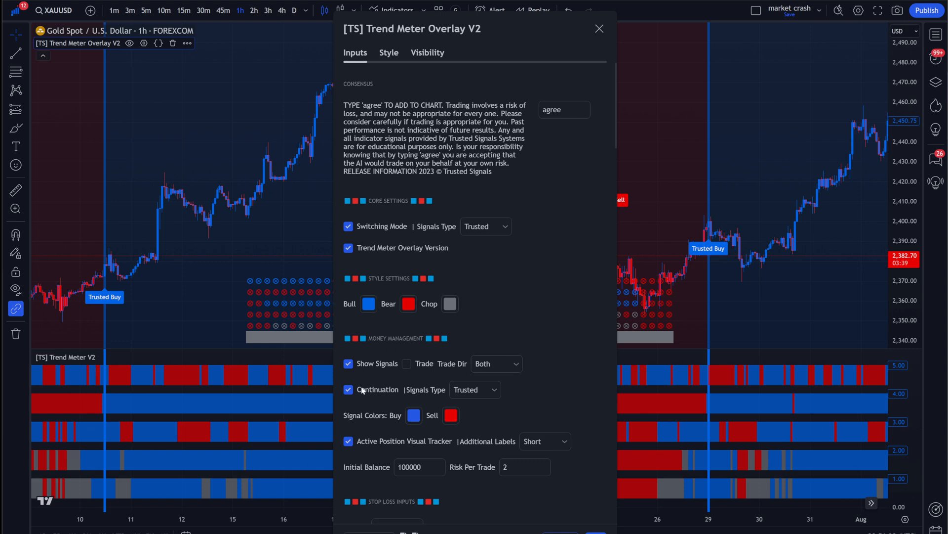
click(407, 363)
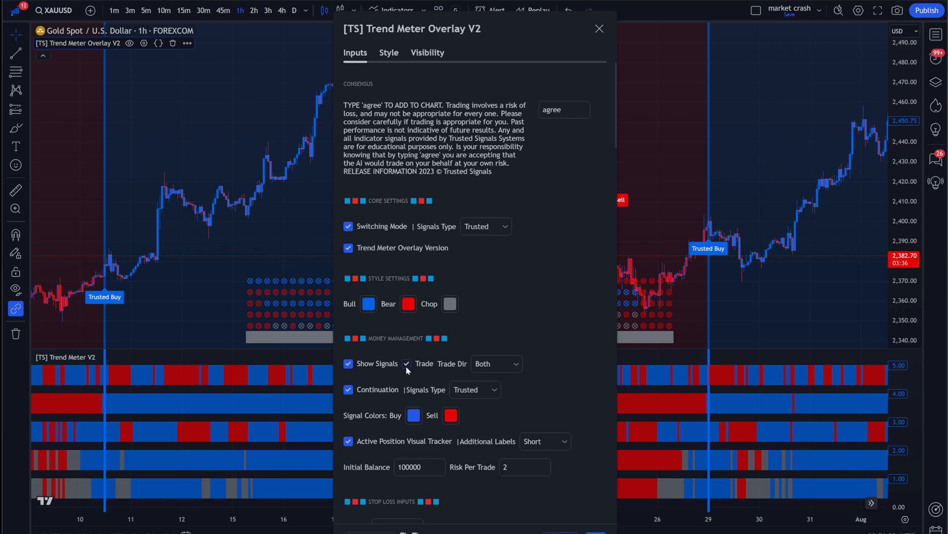
click(406, 363)
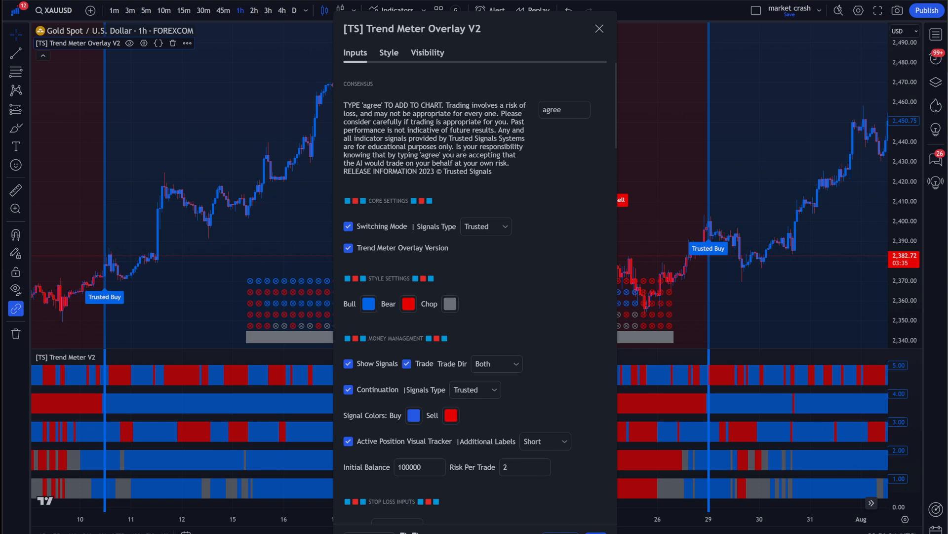
click(599, 29)
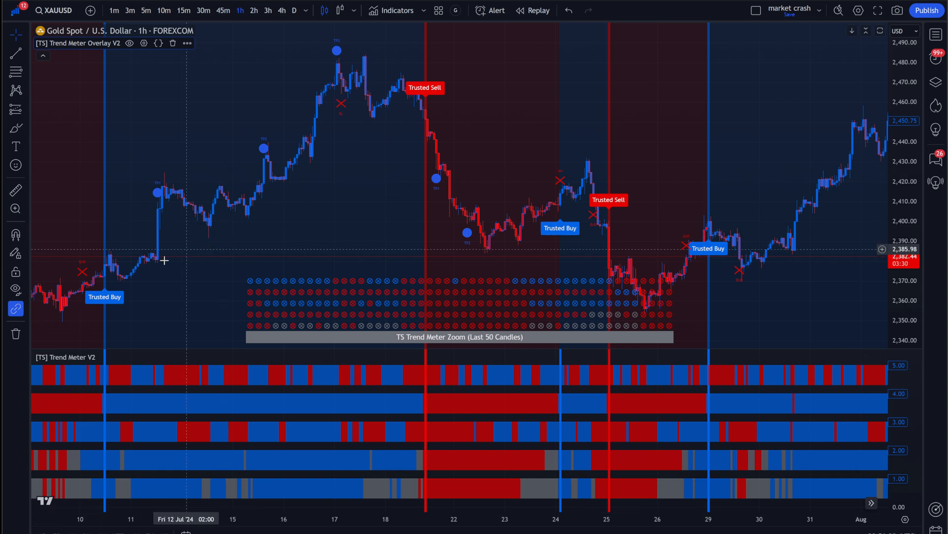
mouse_move(160, 196)
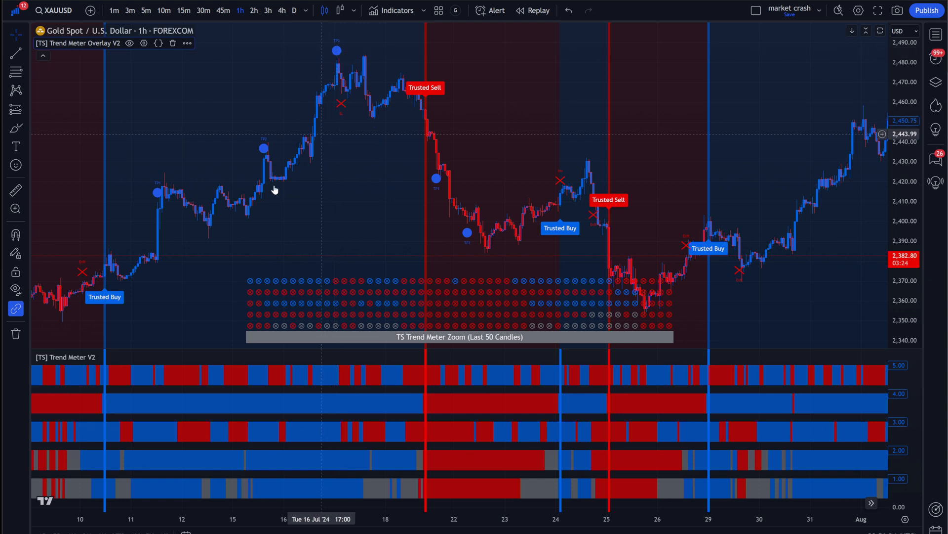
mouse_move(442, 179)
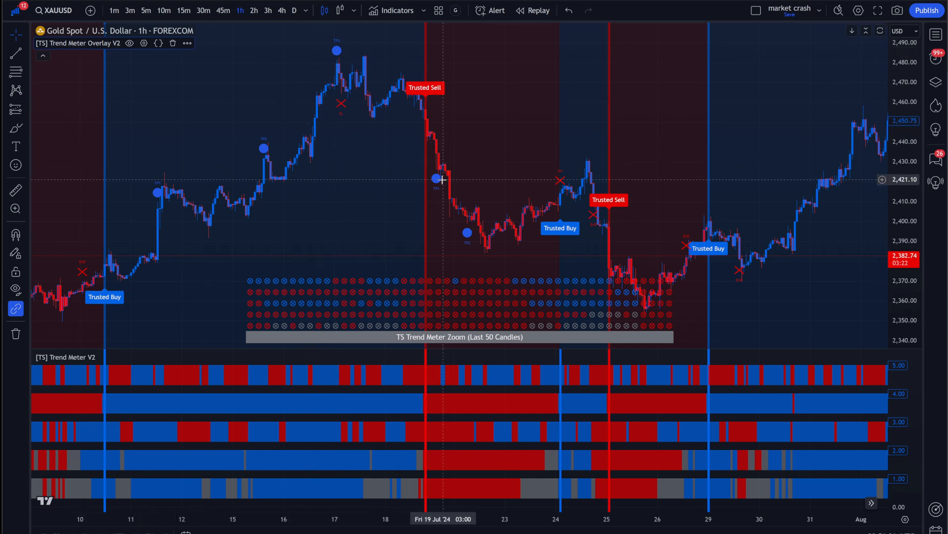
mouse_move(553, 182)
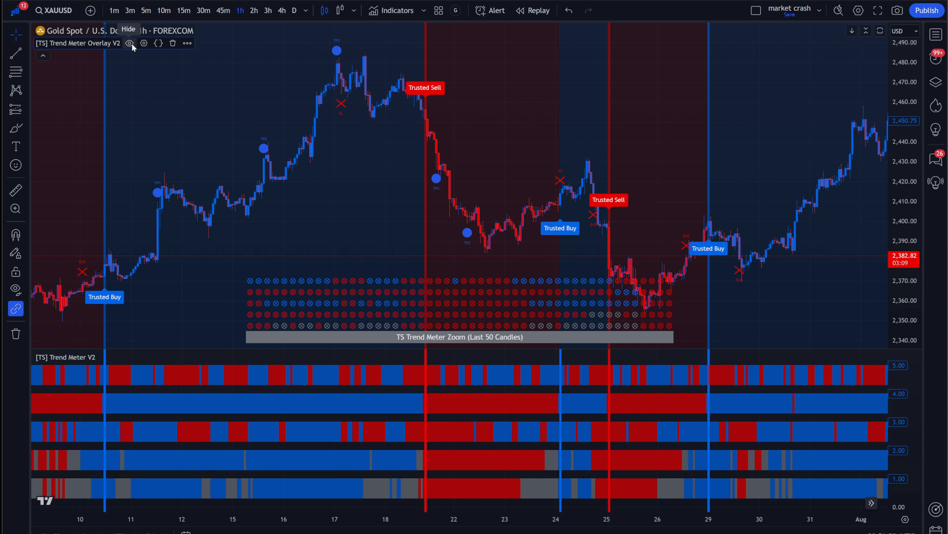
Step: Untick Trade, then disable Sell, SL, TP, Exit and Trailing Stop Update general alerts
click(144, 43)
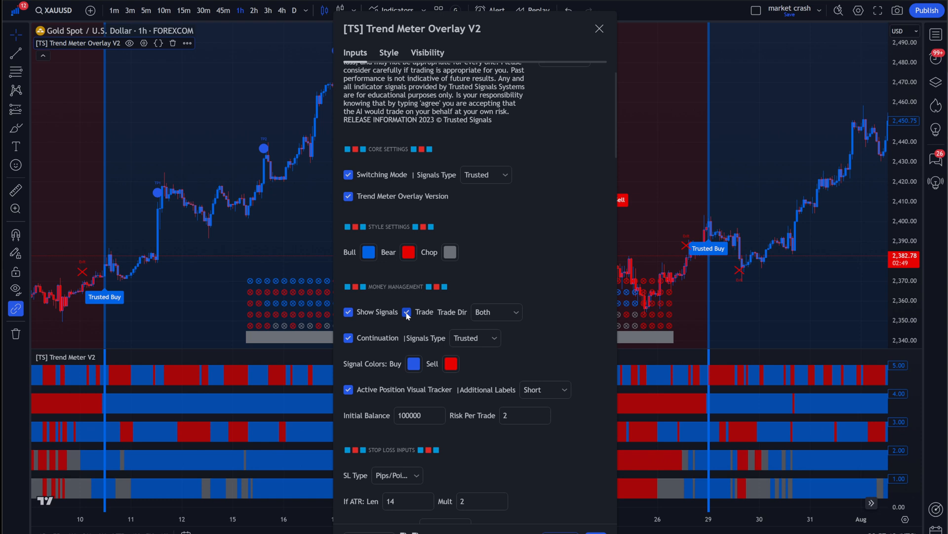
click(598, 29)
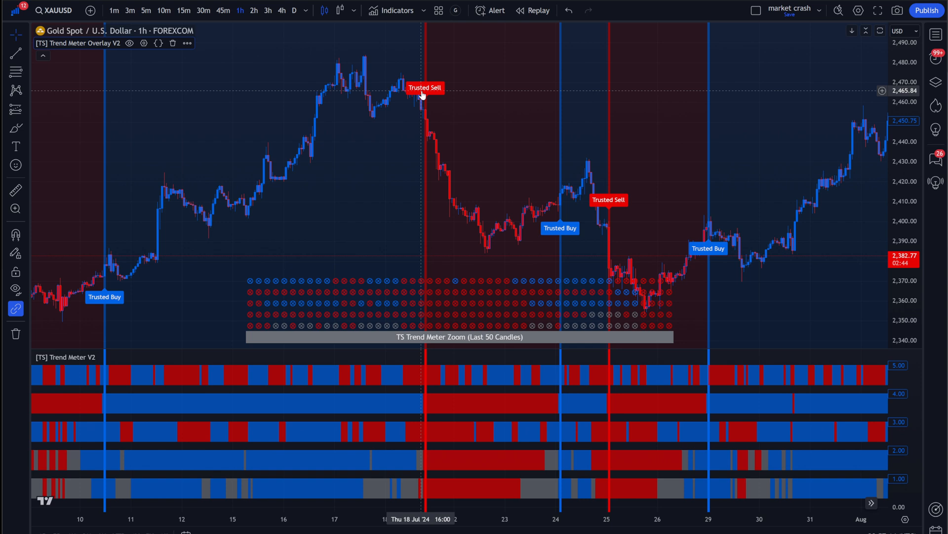
mouse_move(197, 40)
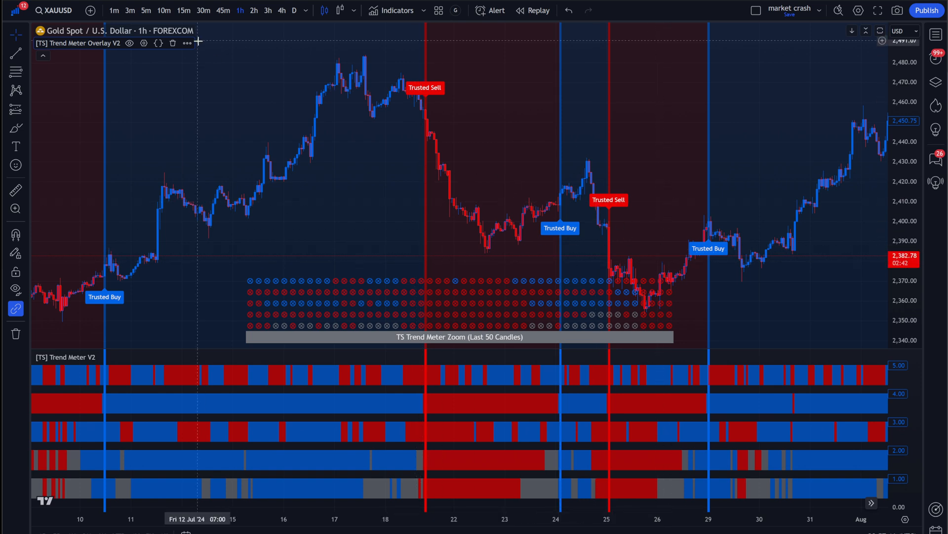
click(187, 43)
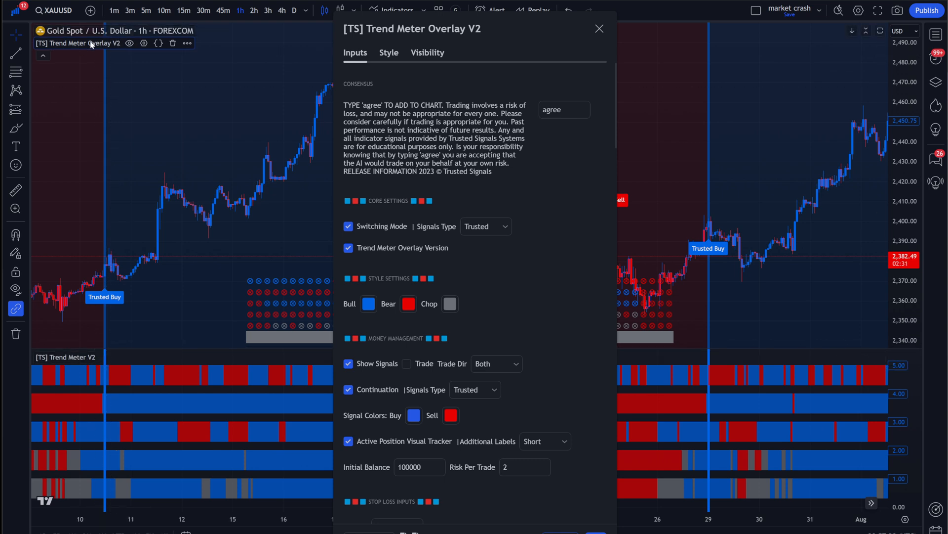
scroll(down, 3)
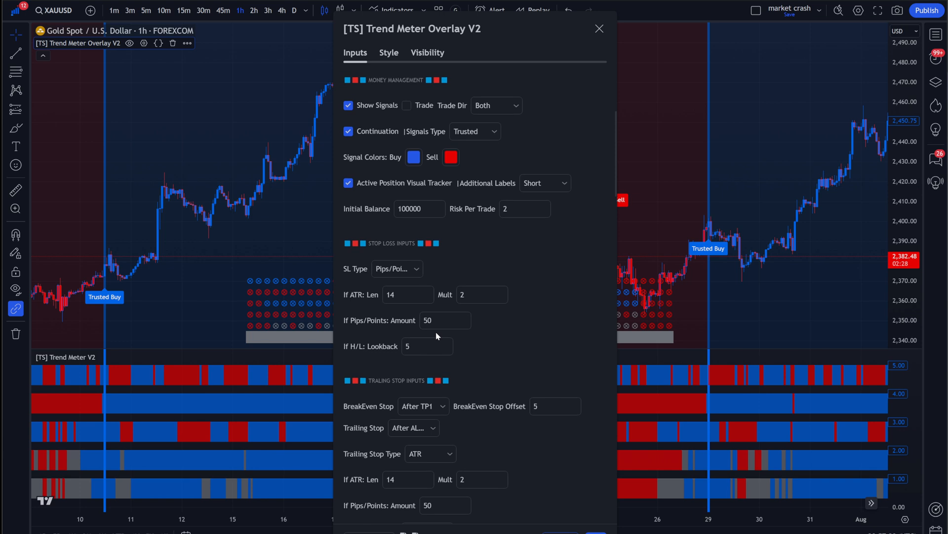
scroll(down, 3)
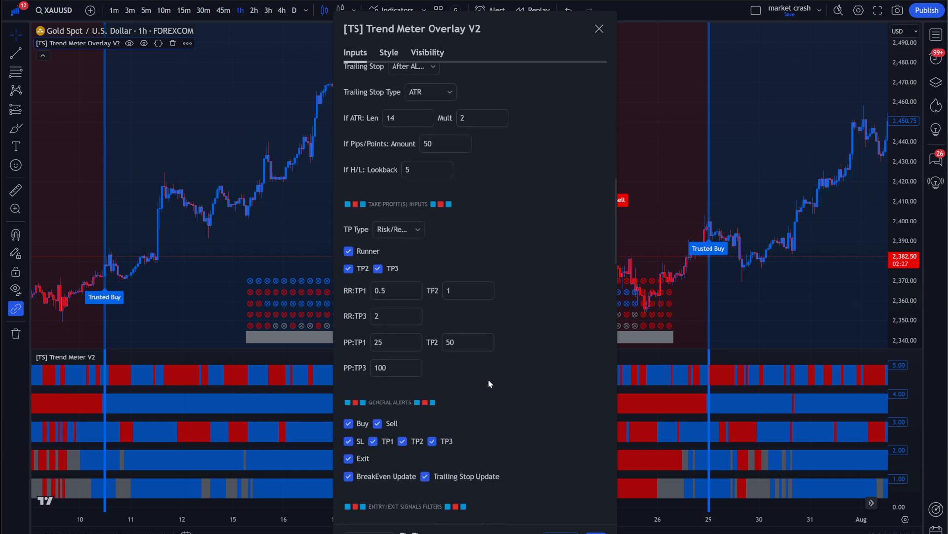
scroll(down, 3)
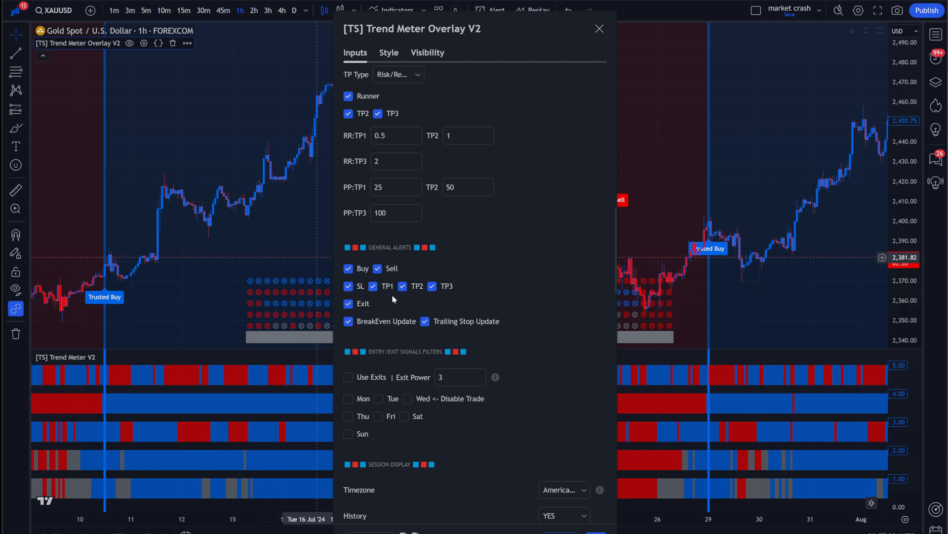
click(348, 286)
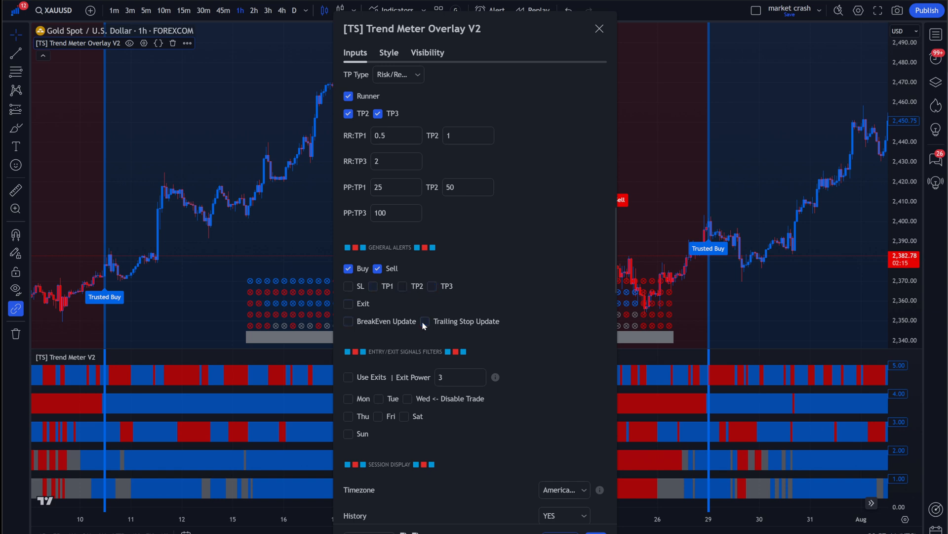
click(377, 268)
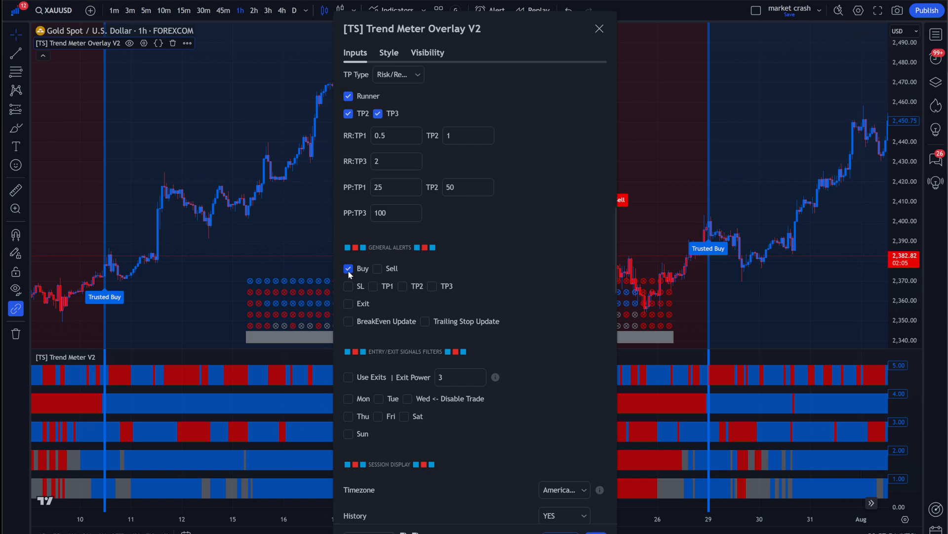
click(599, 29)
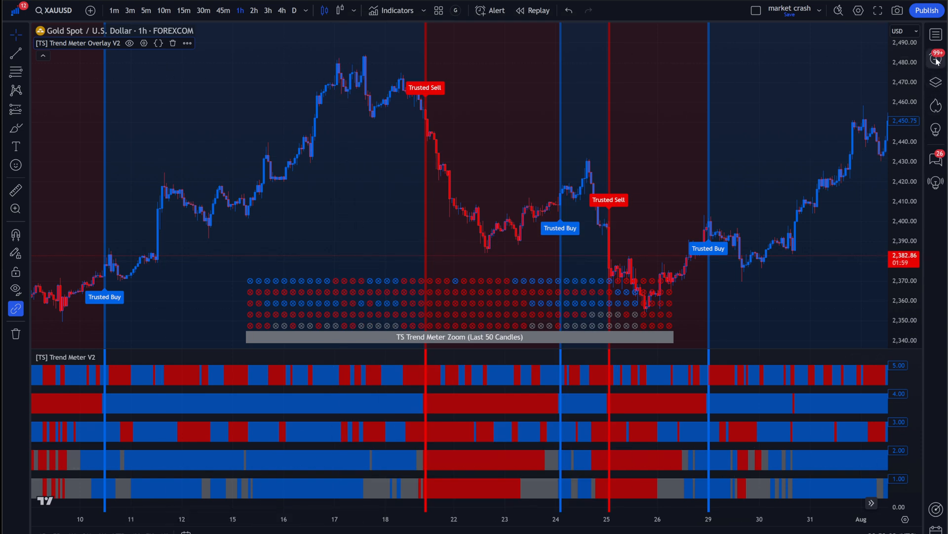
Step: Create an alert on Trend Meter Overlay V2 using Any alert() function call, named BUY/SELL
click(935, 57)
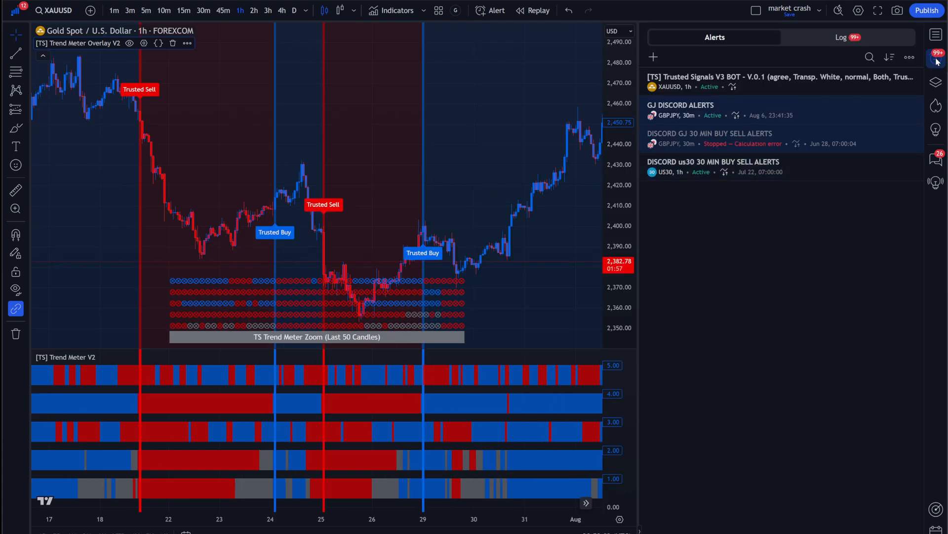
mouse_move(653, 57)
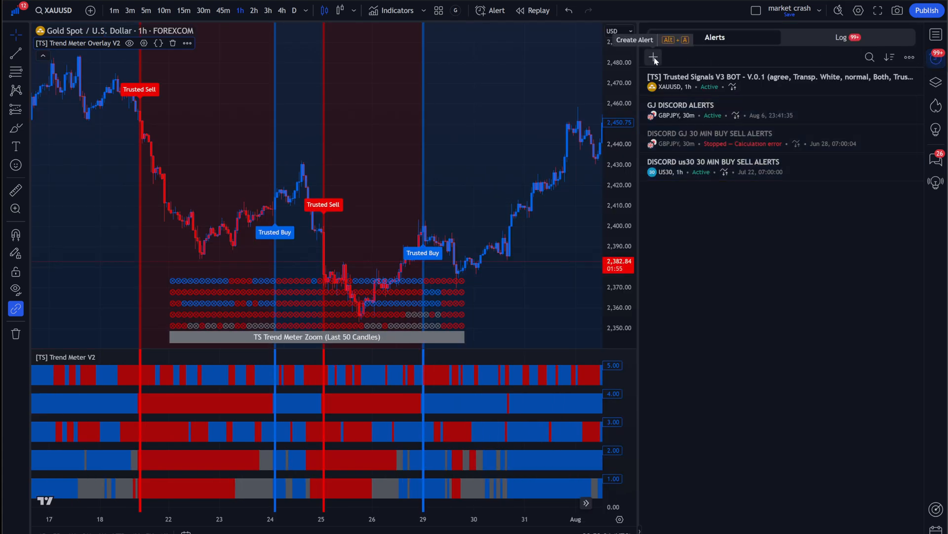
click(652, 57)
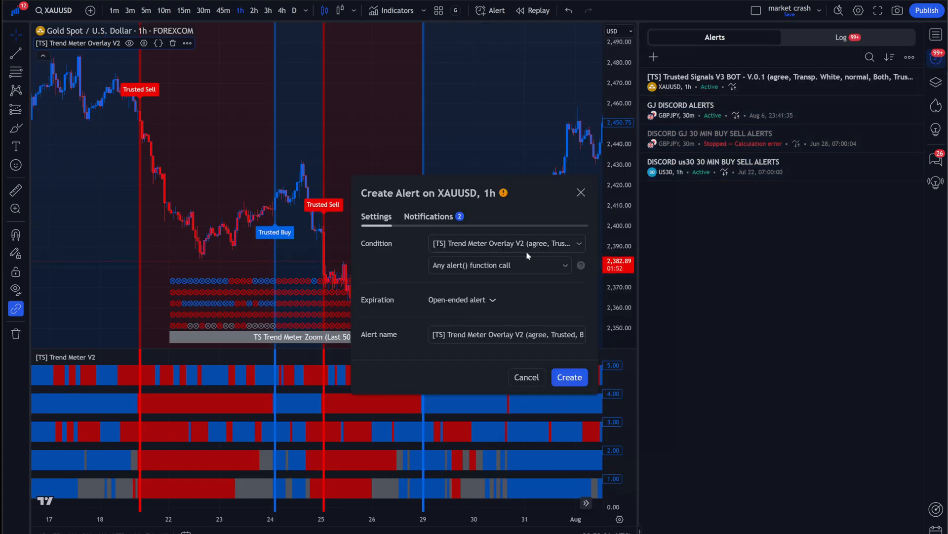
click(506, 243)
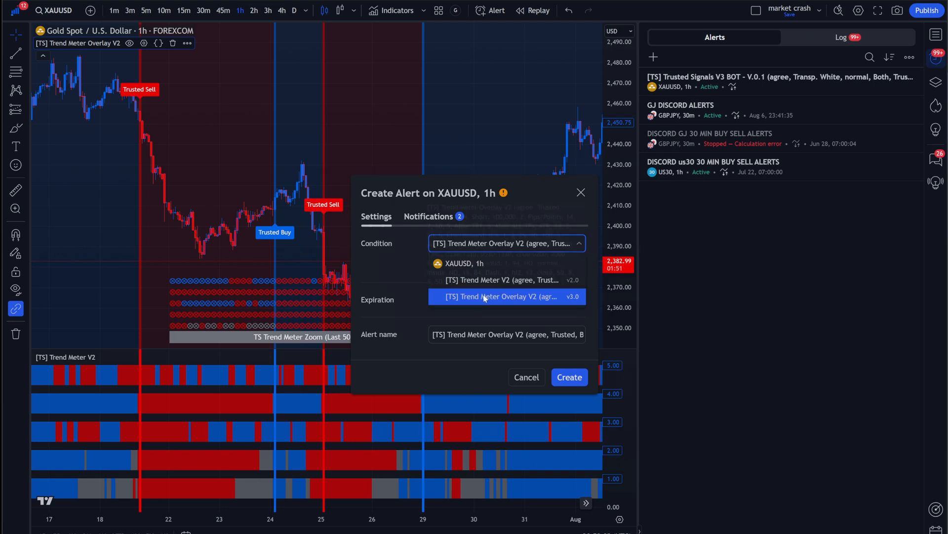
mouse_move(490, 297)
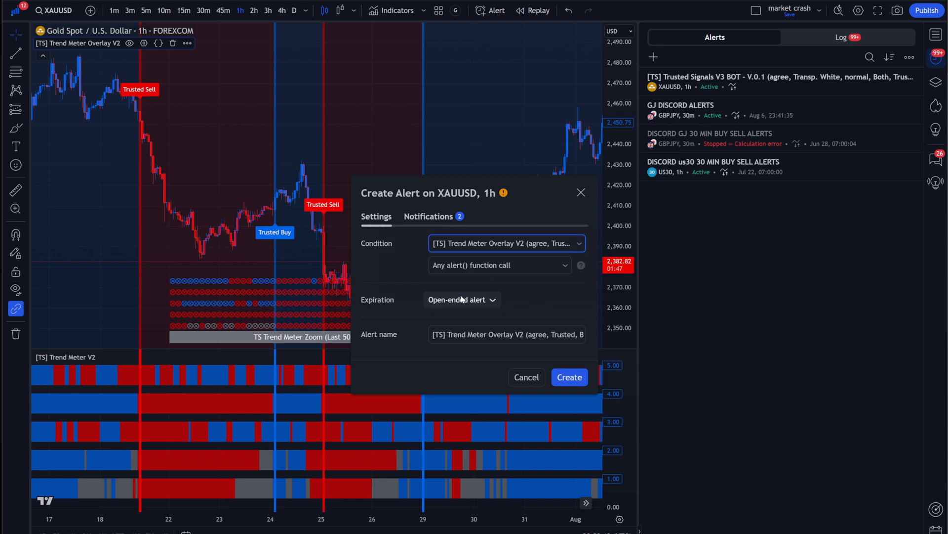
click(499, 265)
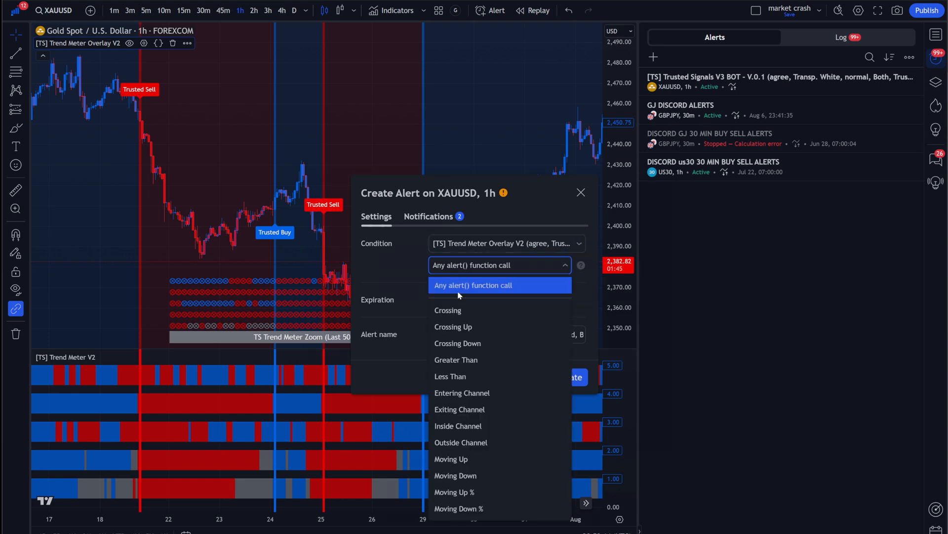
click(499, 285)
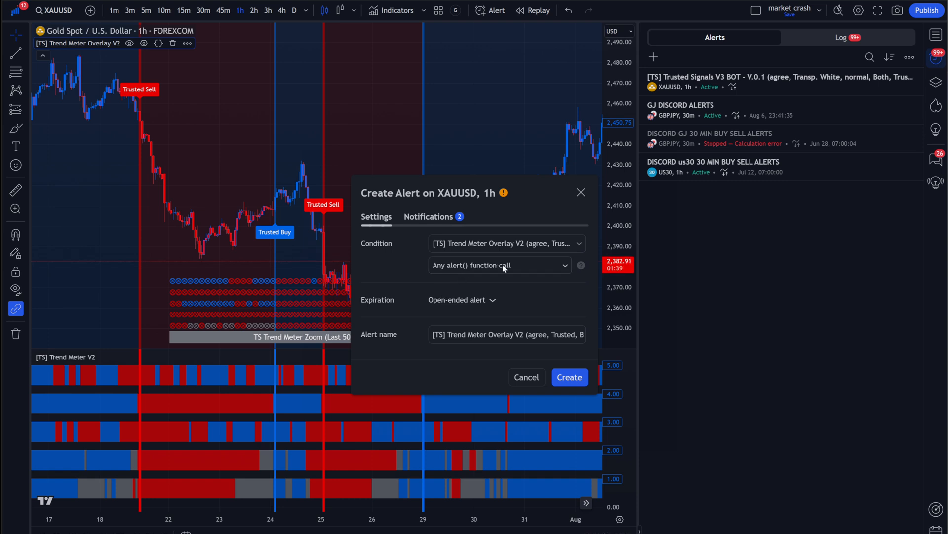
mouse_move(165, 221)
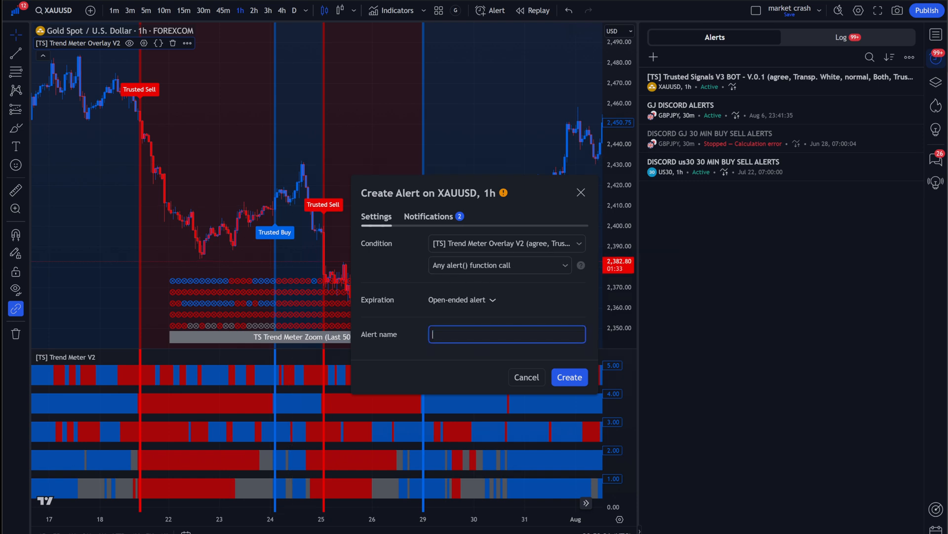
text(BUY)
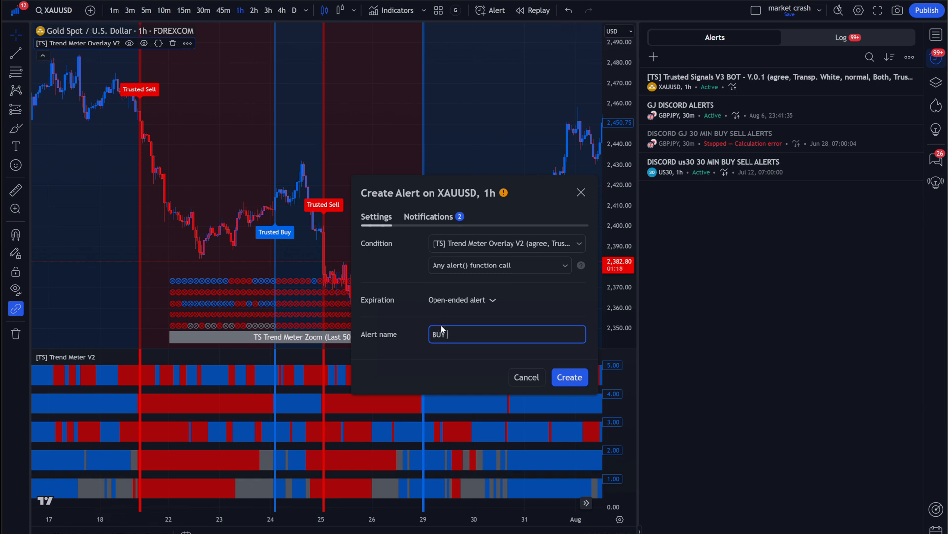
text(/SELL)
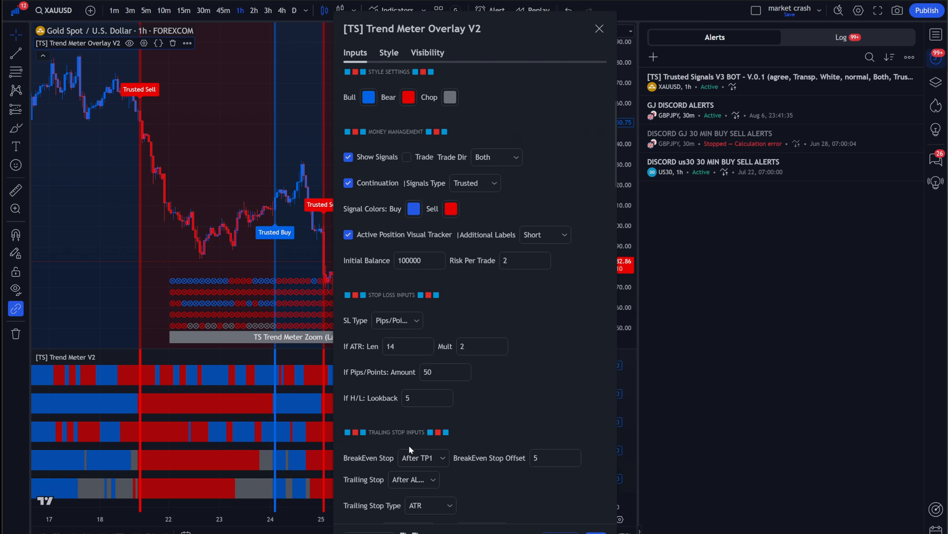
scroll(down, 3)
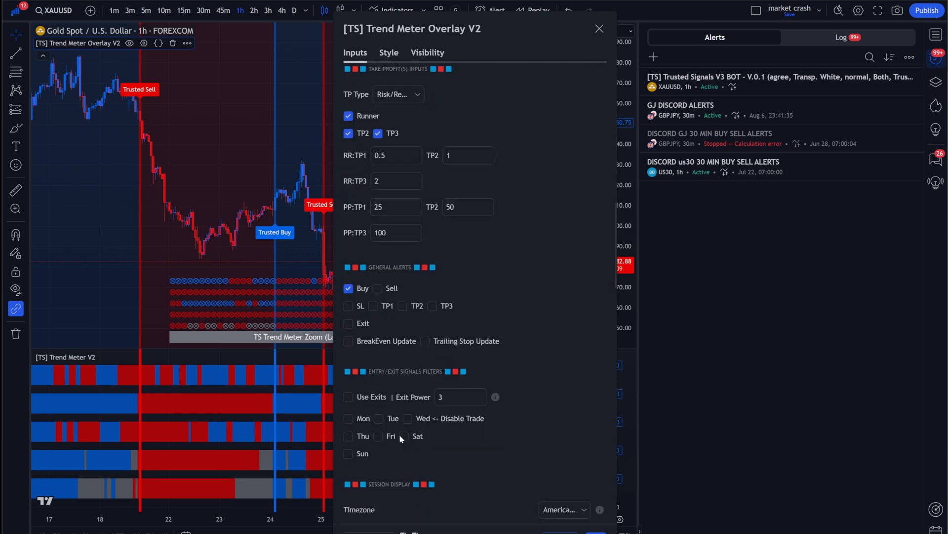
scroll(down, 3)
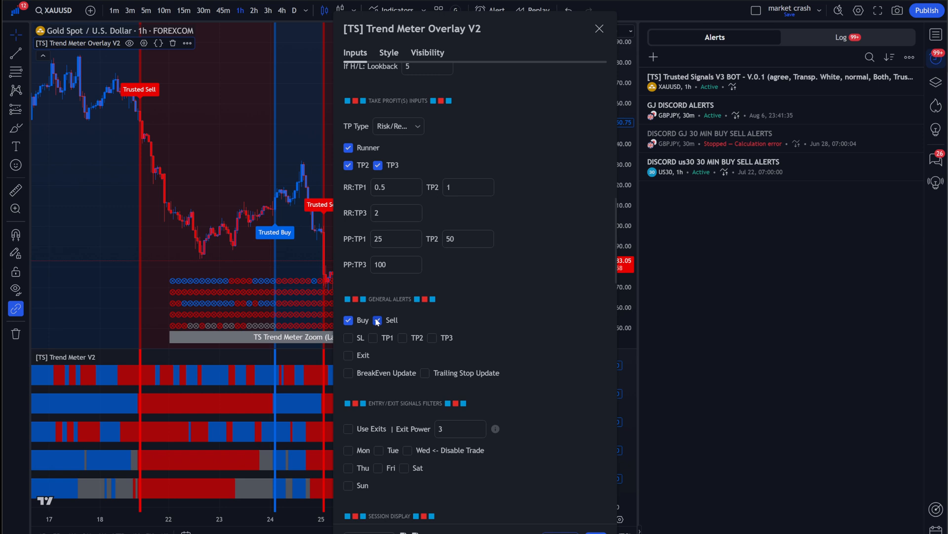
click(377, 320)
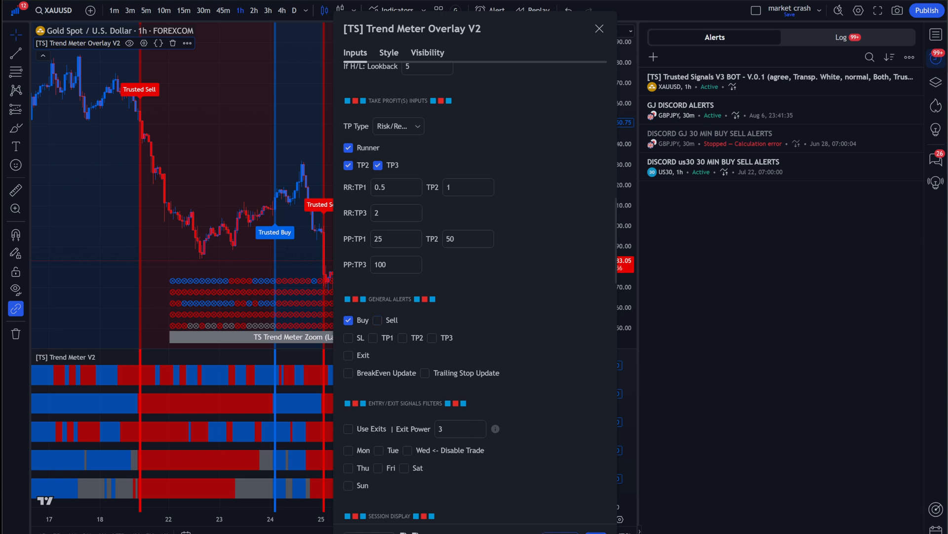
click(598, 29)
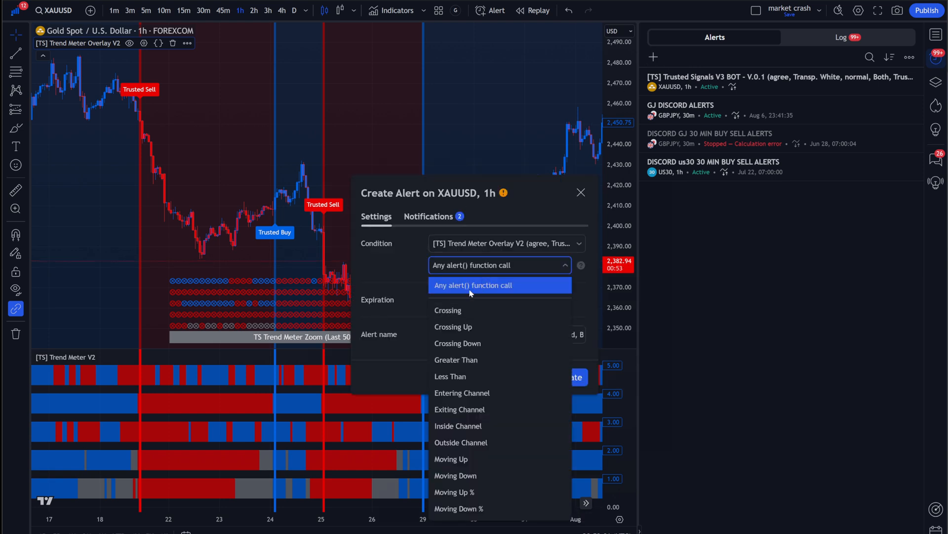
Step: Replace the default alert name with BUY XAUUSD 1 HOUR
click(474, 285)
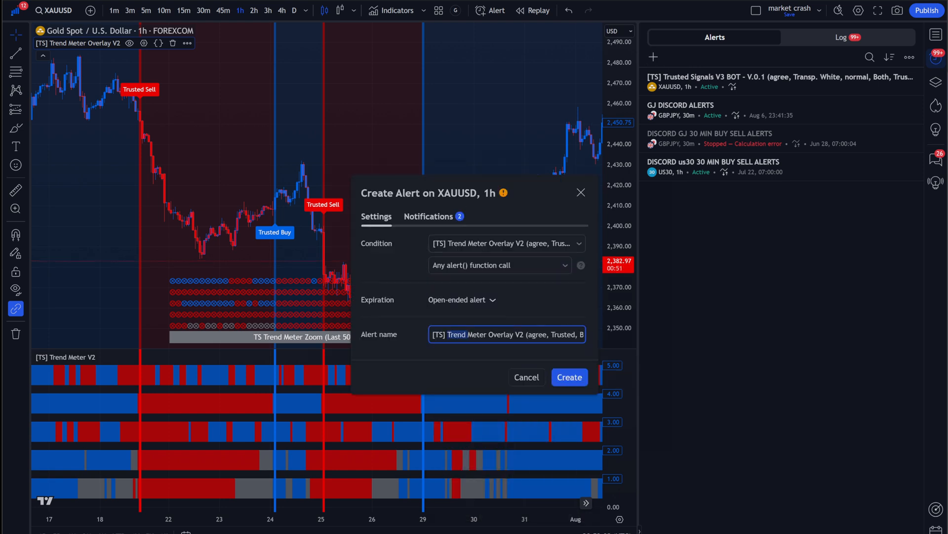
text(B)
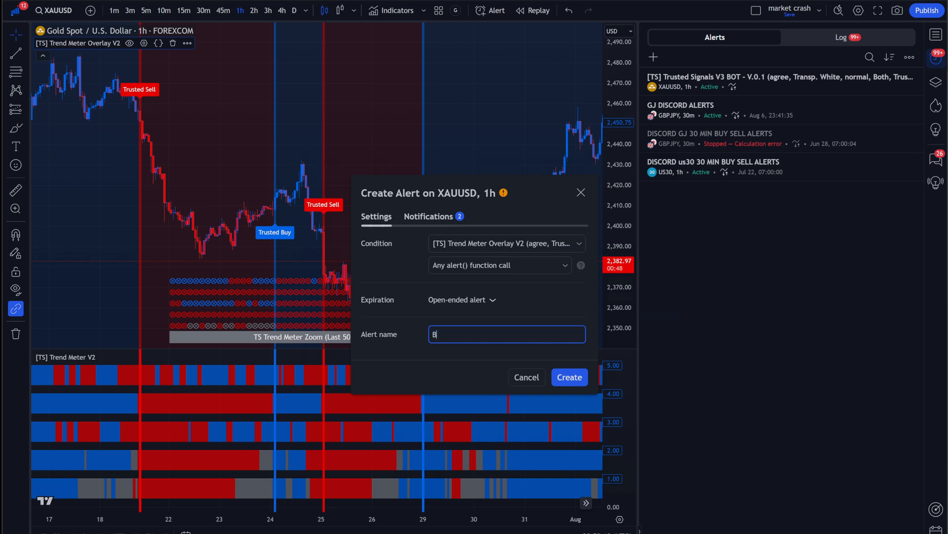
text(UY)
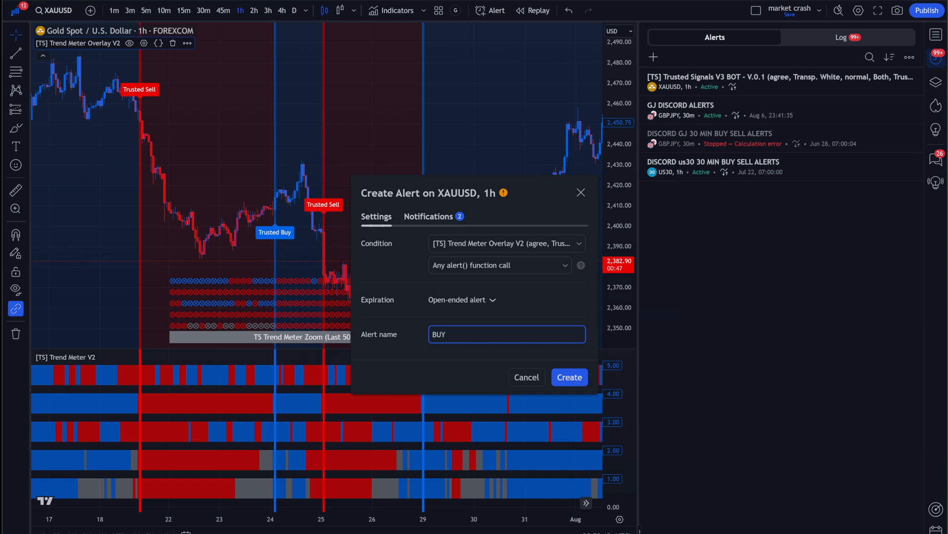
text(XAU)
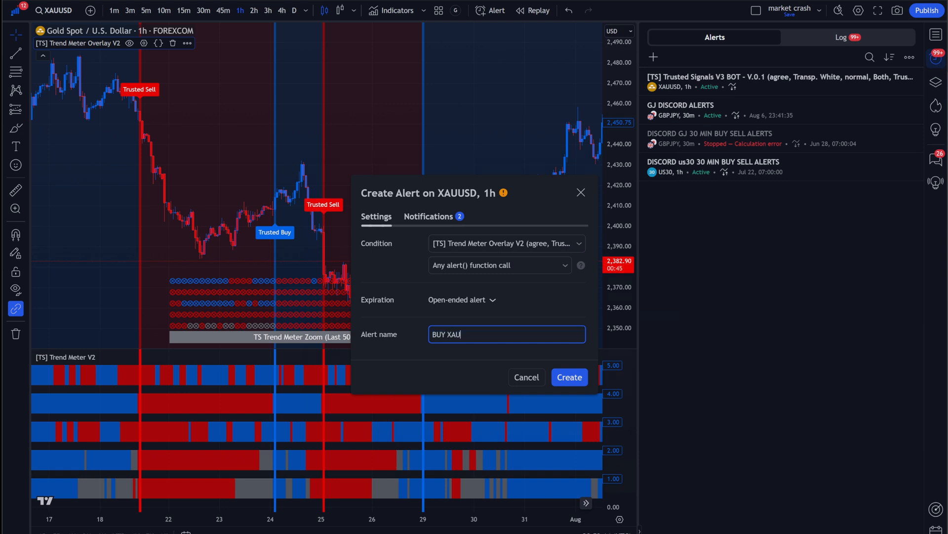
text(USD)
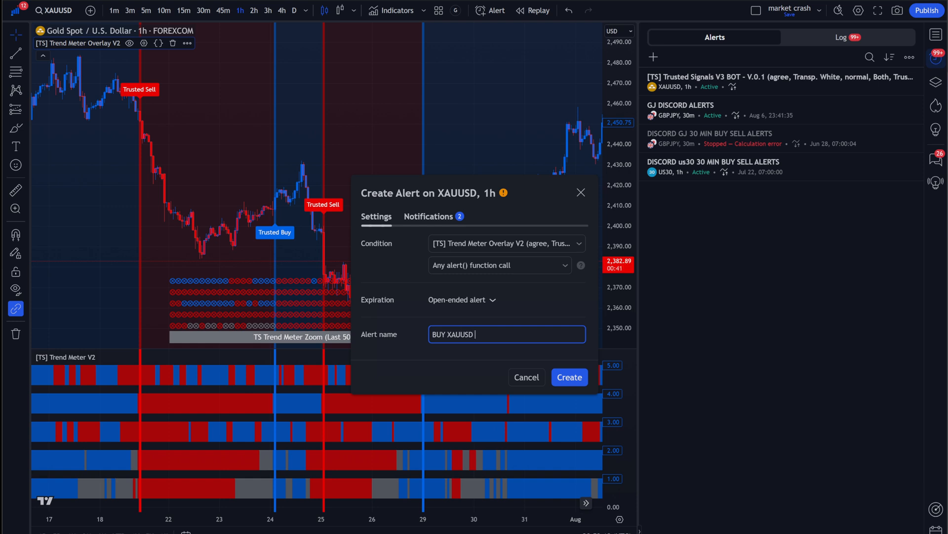
text(1 HOUR)
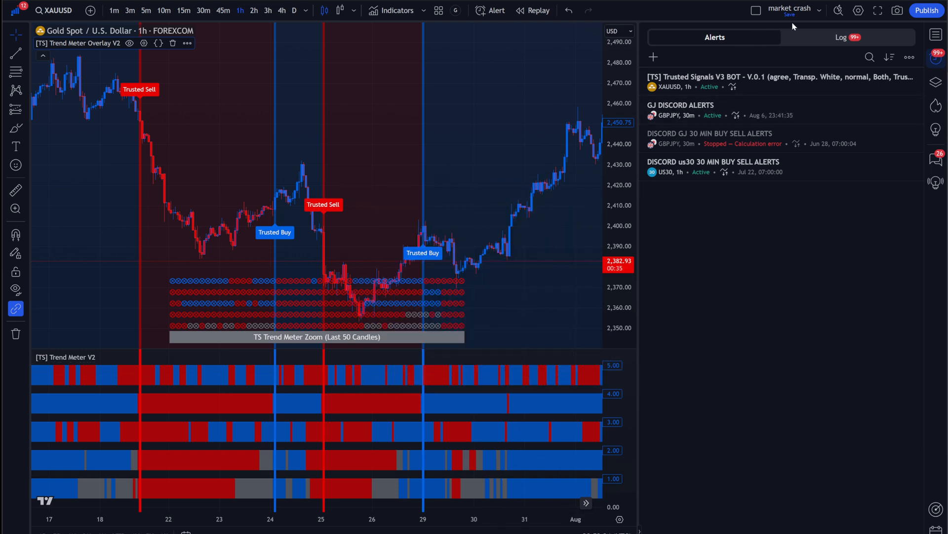
Step: Rename the chart layout to 'buy XAUSD' and save the name
click(818, 10)
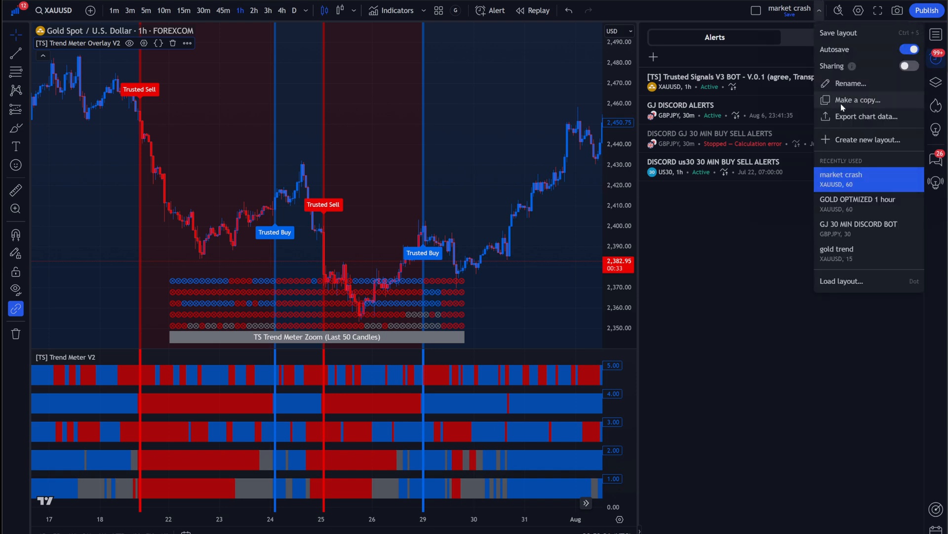
click(848, 83)
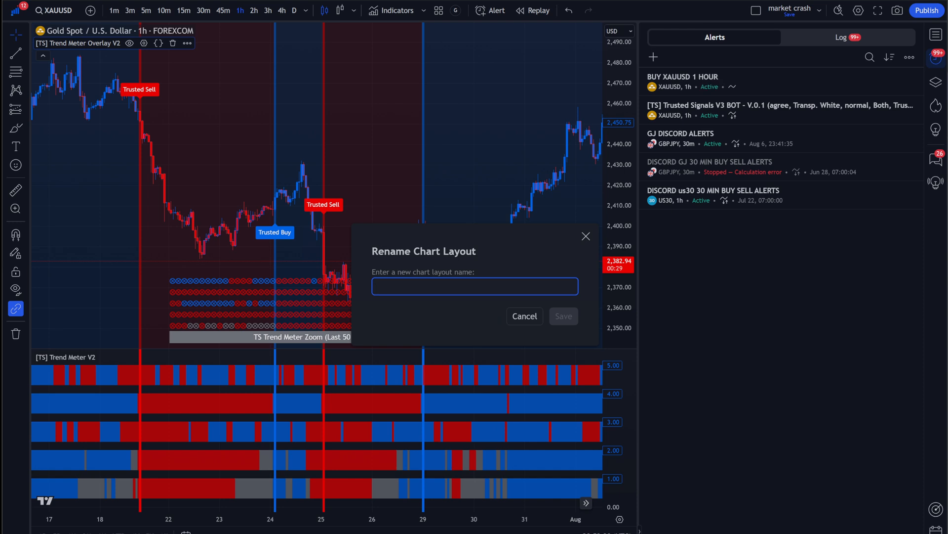
text(buy)
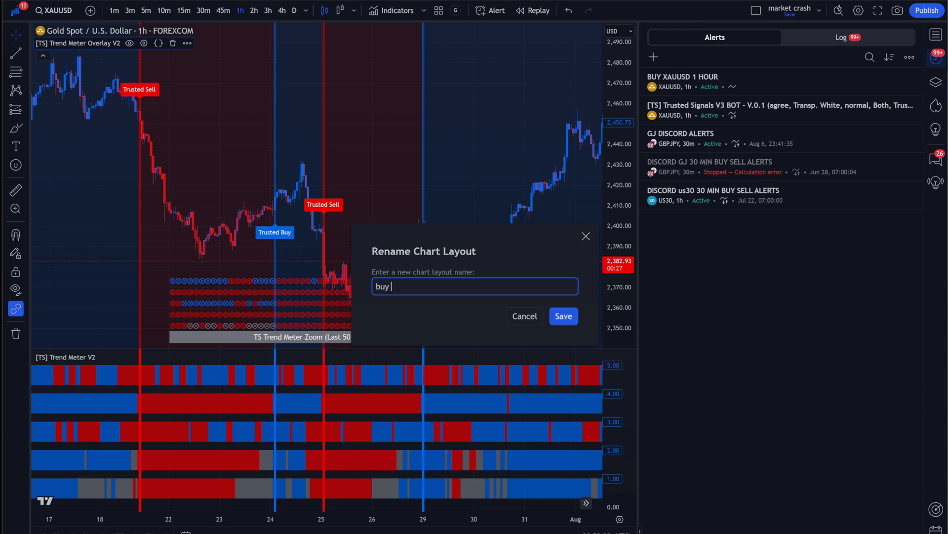
text(XAUS)
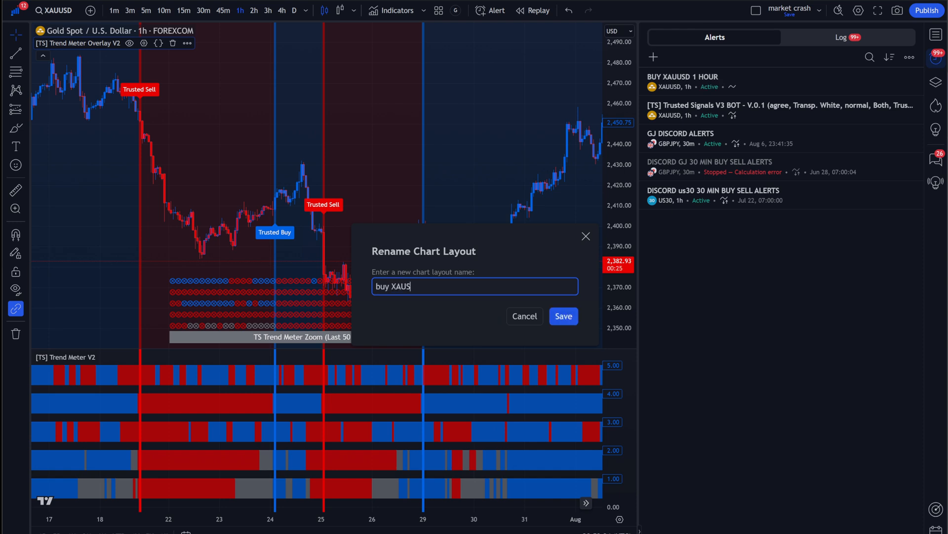
click(562, 316)
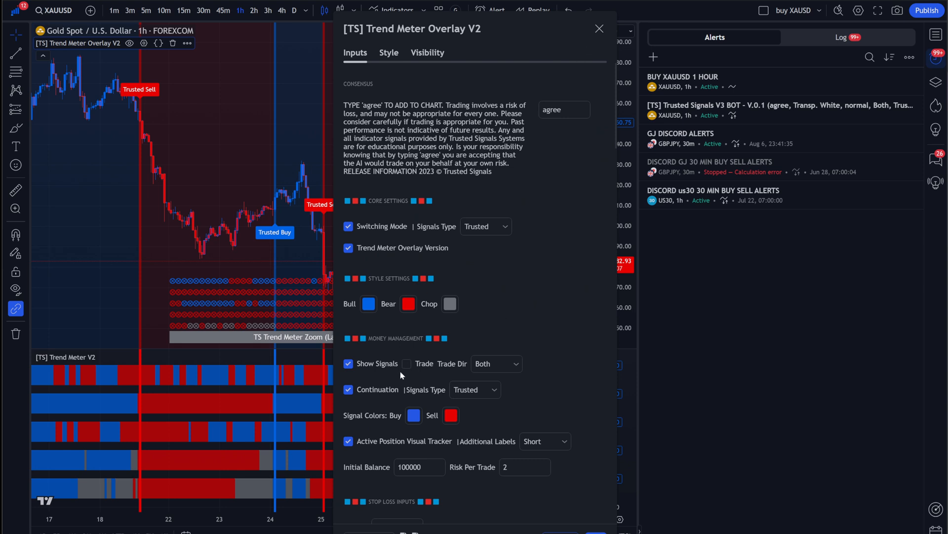
Step: Tick Trade in Trend Meter Overlay V2, then enable Sell, SL, TP and remaining general alerts
click(407, 363)
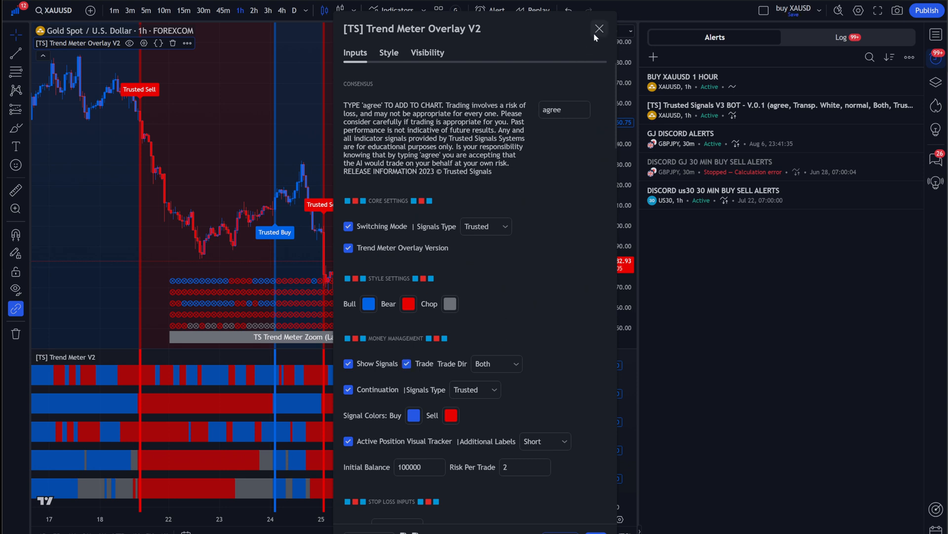
click(598, 29)
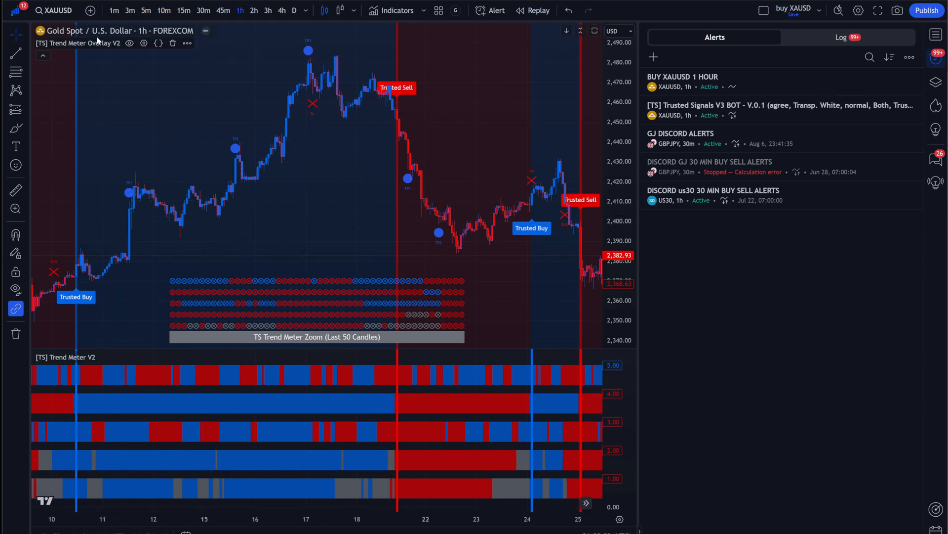
click(159, 43)
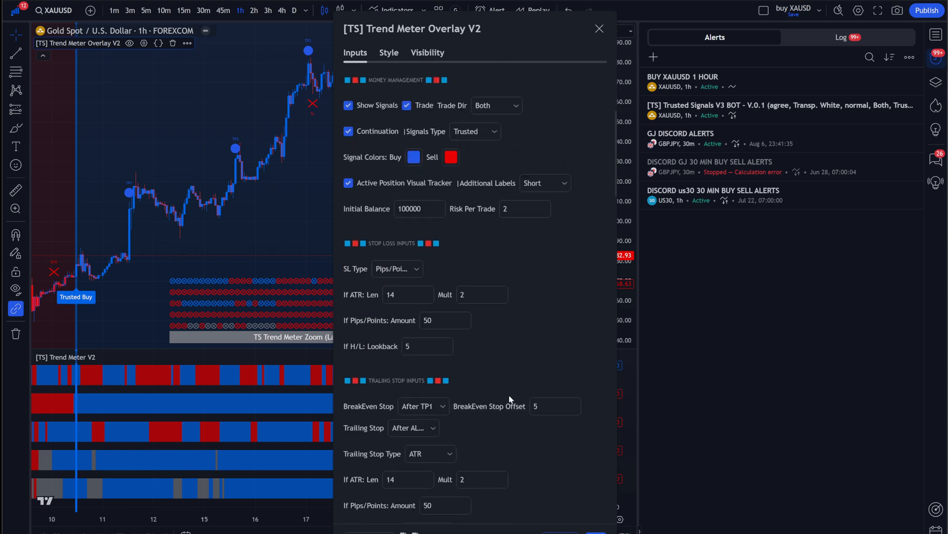
scroll(down, 3)
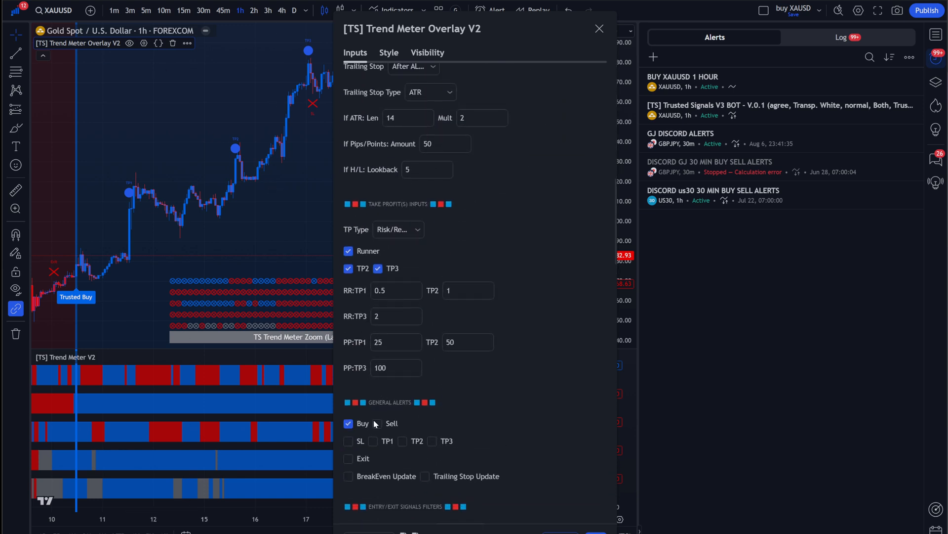
click(377, 423)
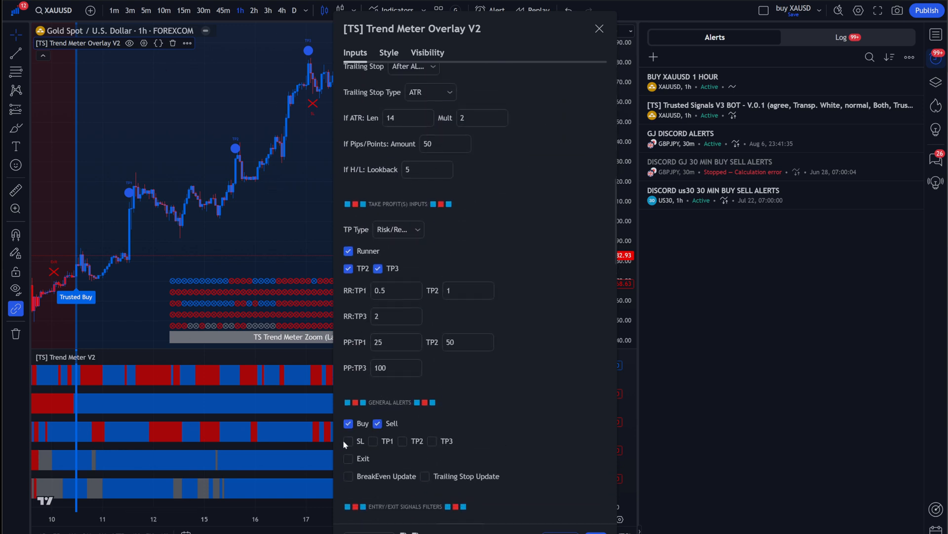
click(348, 440)
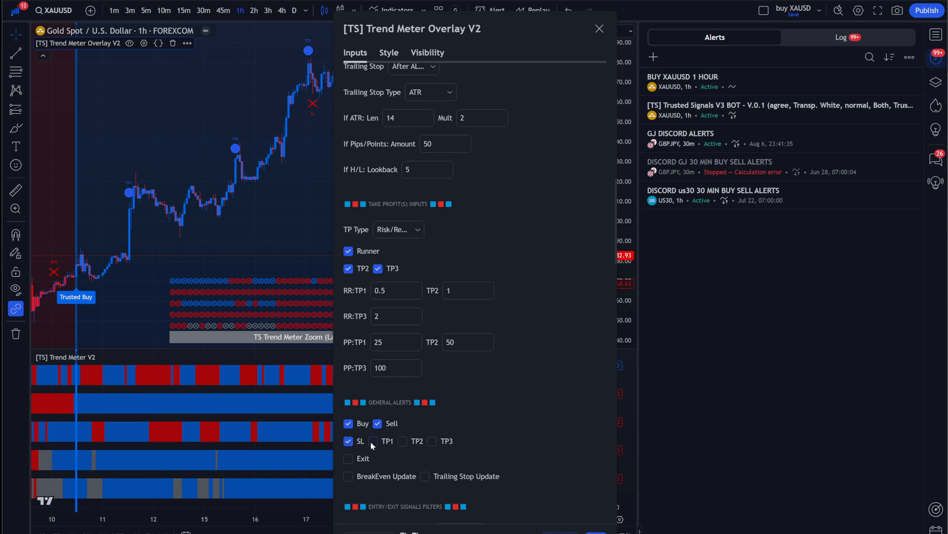
click(373, 440)
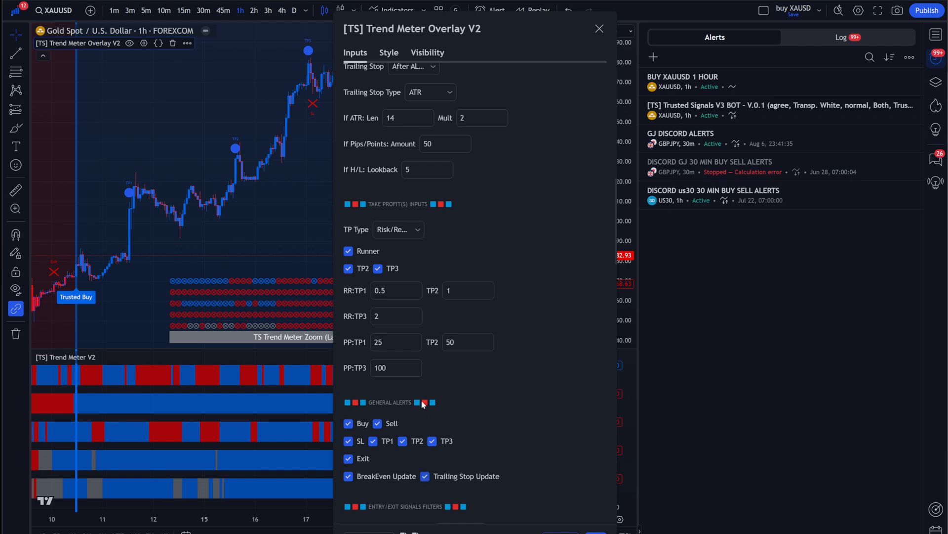
click(598, 29)
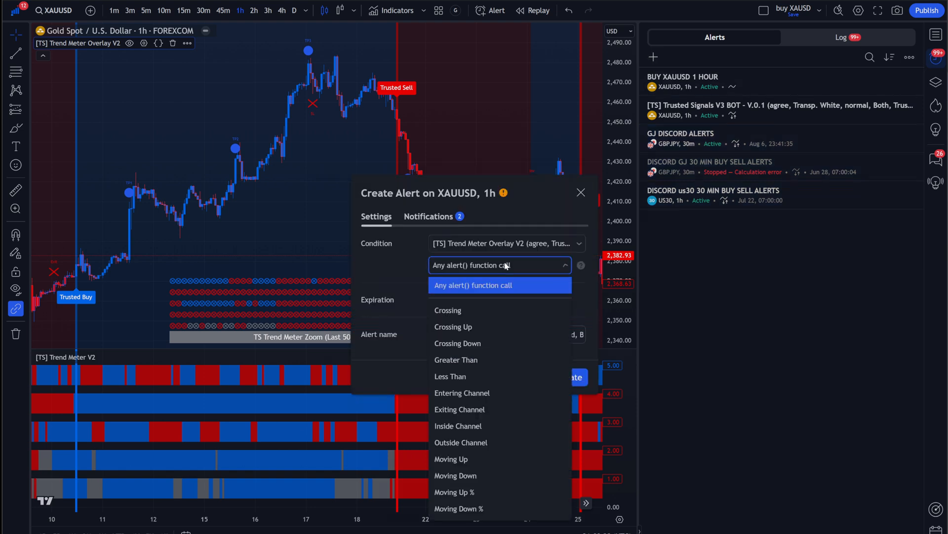
Step: Keep Any alert() function call as condition and name the alert XAUUSD BUY / ALERTS 1 H
click(499, 285)
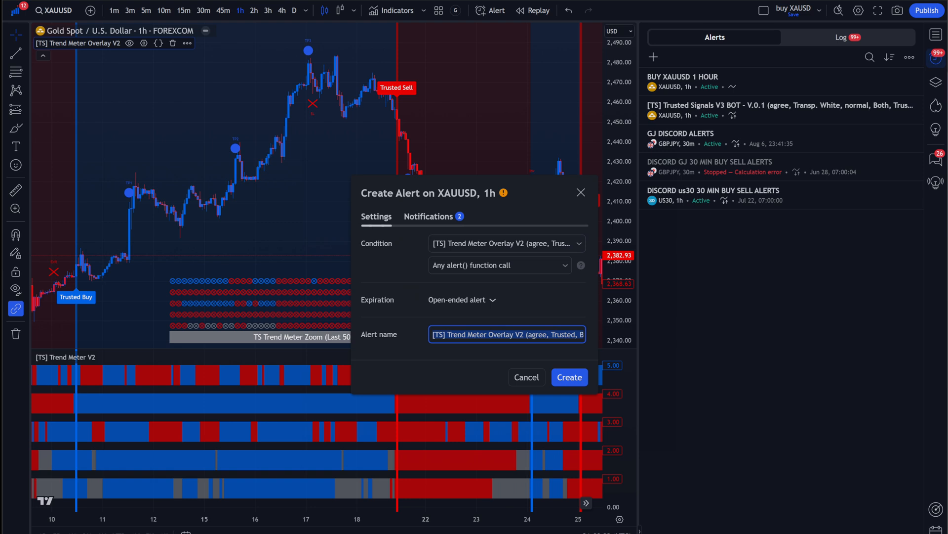
click(507, 334)
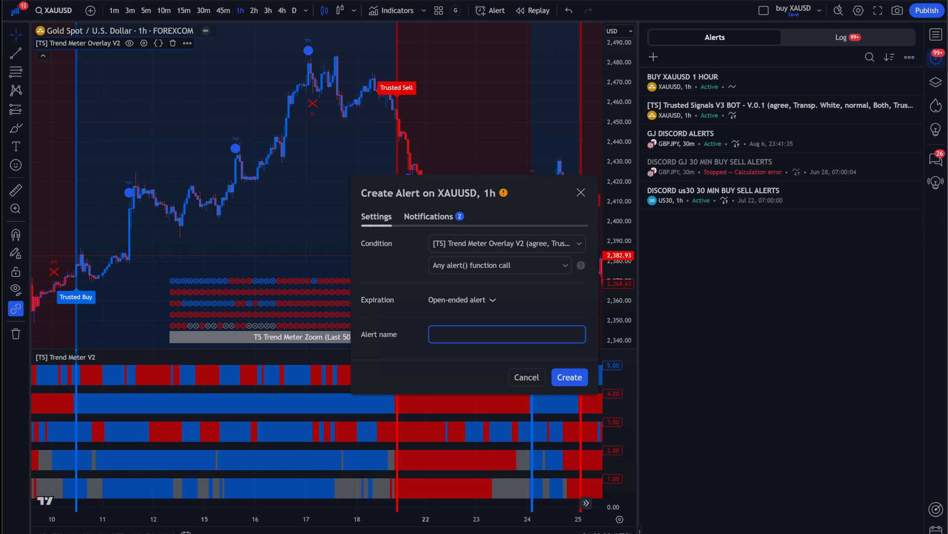
text(XAUUSD BUY /)
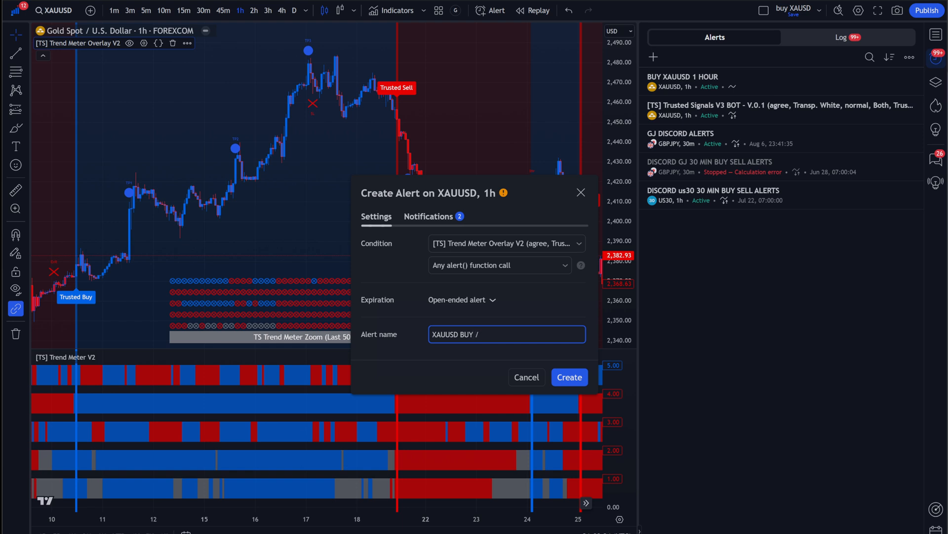
text(ALERTS)
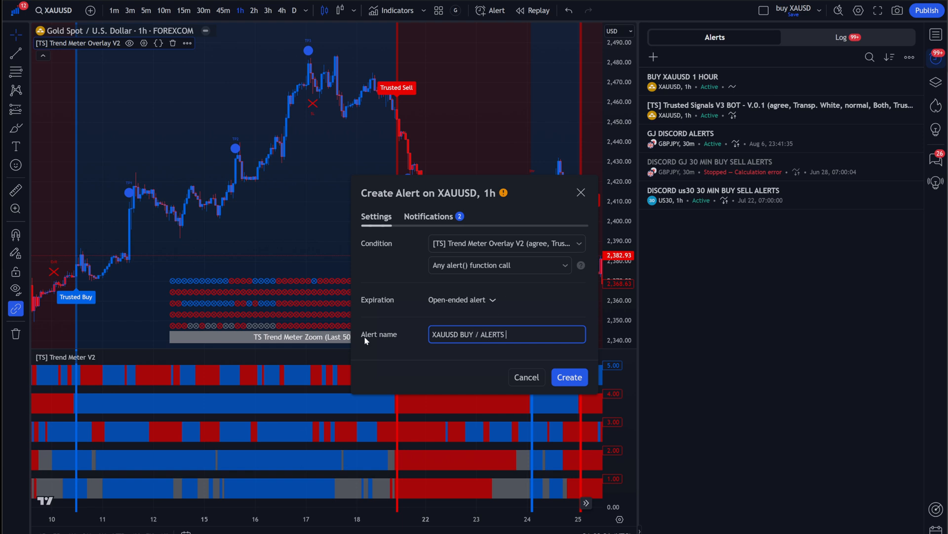
text(1 H)
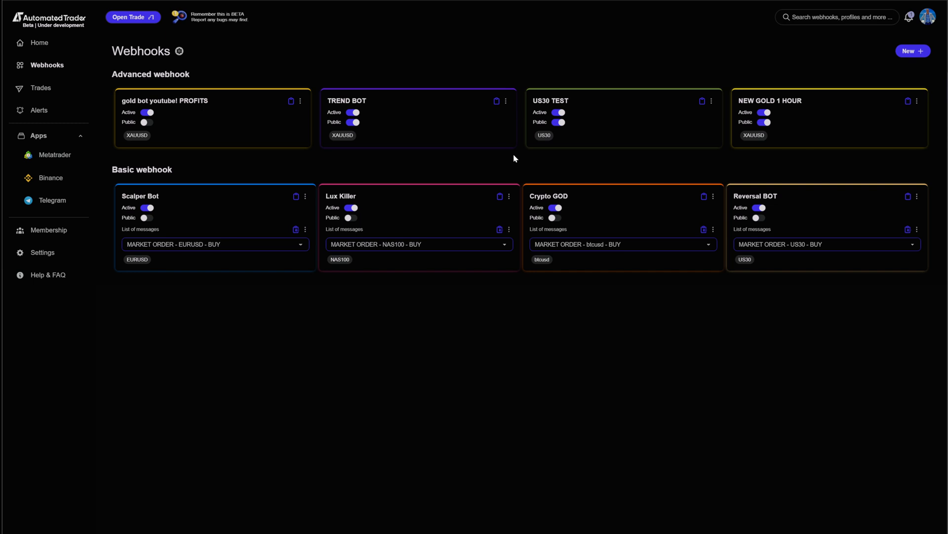
mouse_move(359, 165)
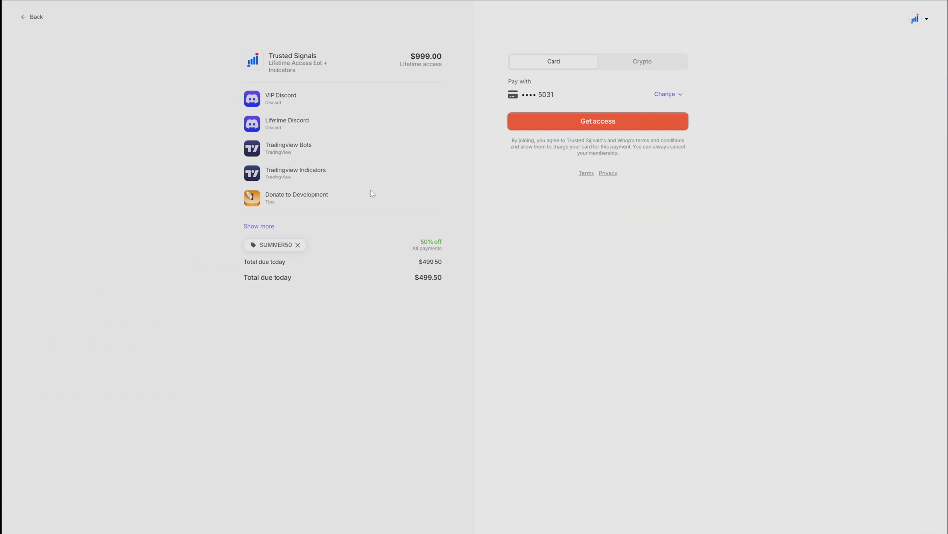
mouse_move(448, 308)
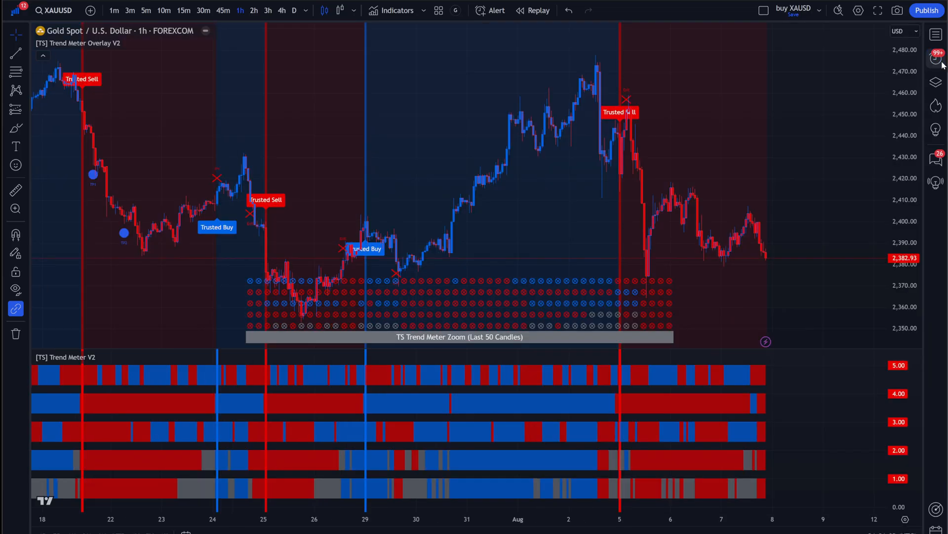
Step: Load the GOLD OPTMIZED layout, show Trusted Signals V3 BOT and open its backtest report
click(820, 10)
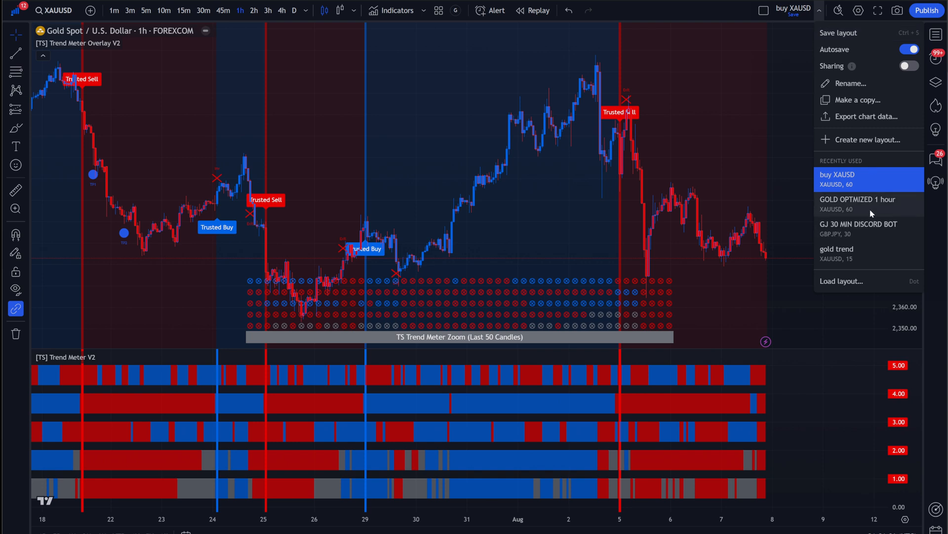
mouse_move(522, 57)
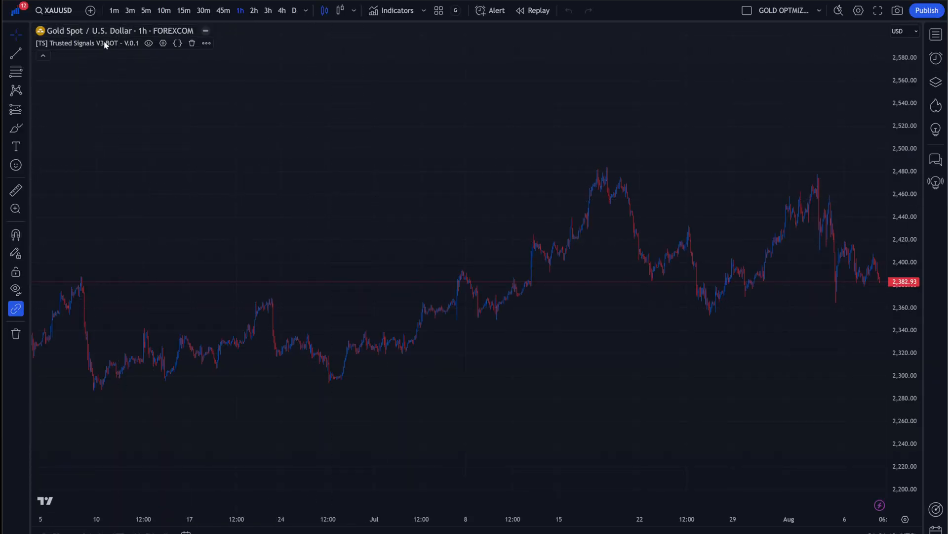
click(149, 43)
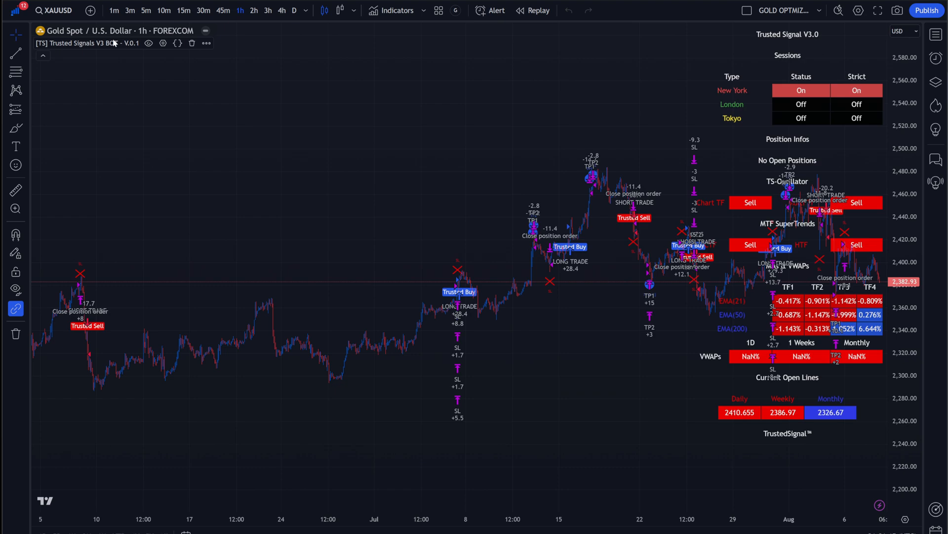
click(187, 146)
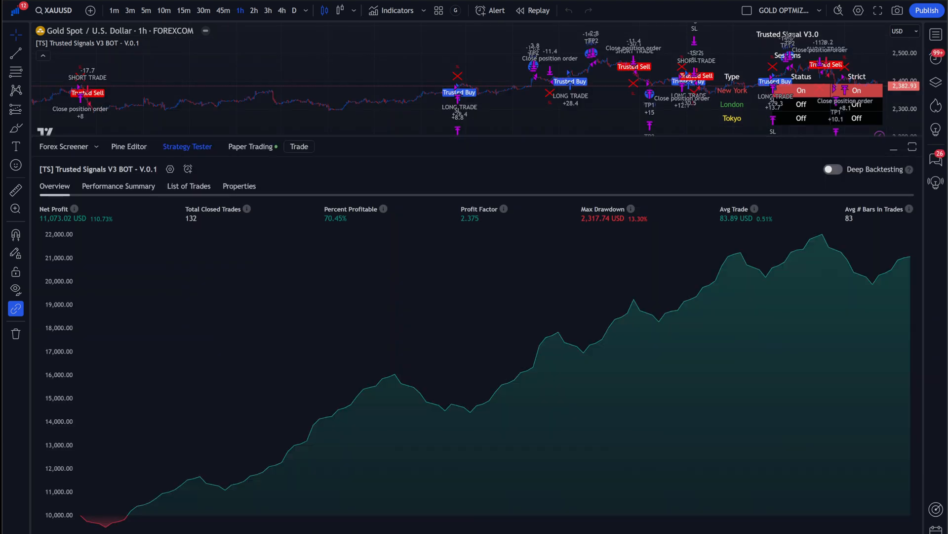
mouse_move(377, 247)
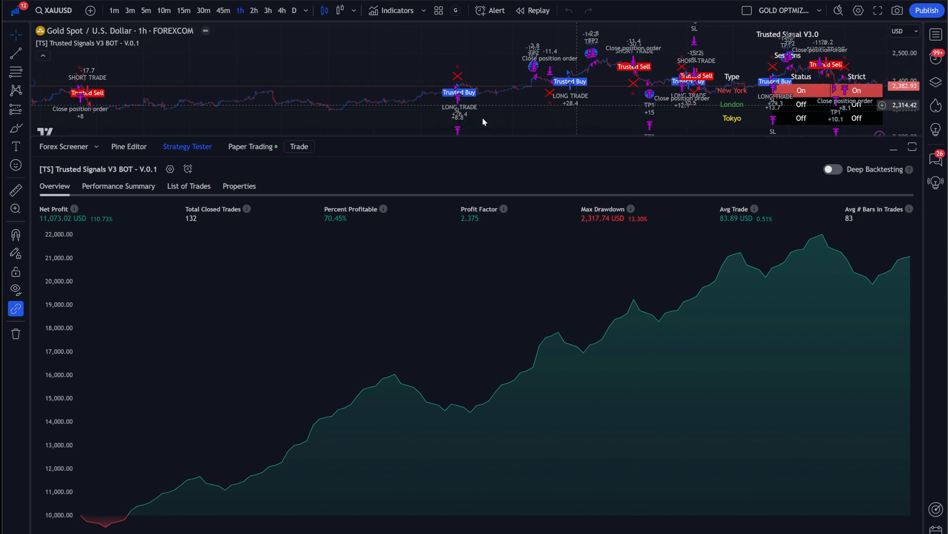
mouse_move(401, 183)
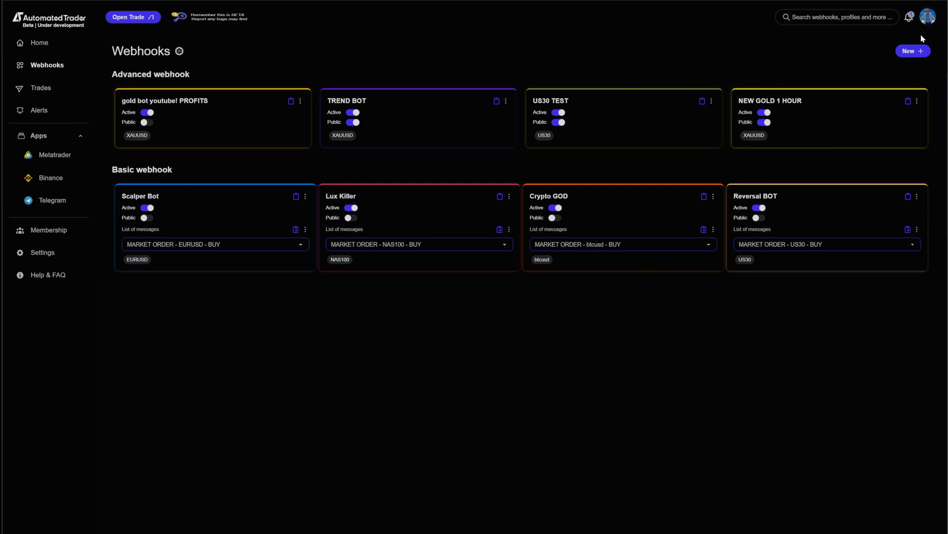
Step: Start a new advanced webhook named XAUUSD 1 HOUR YOUTUBE
click(913, 51)
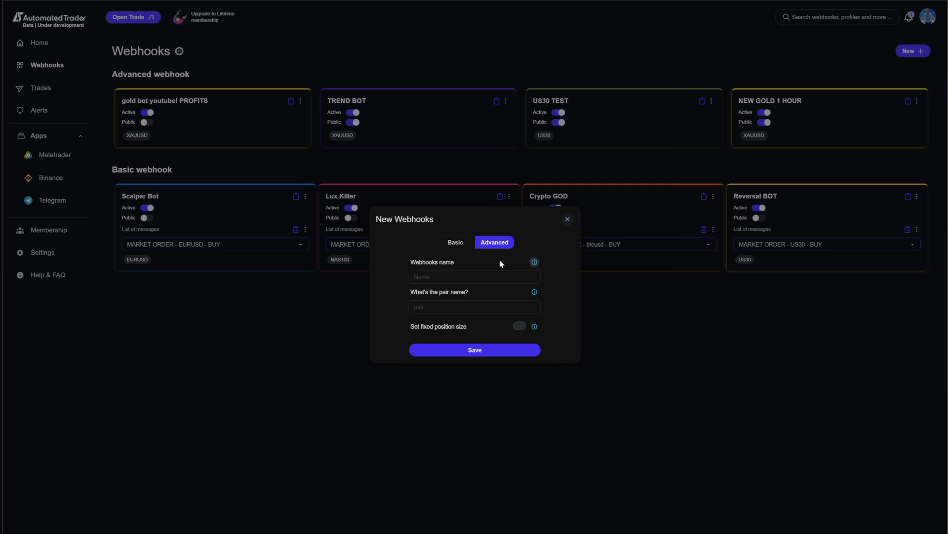
mouse_move(500, 270)
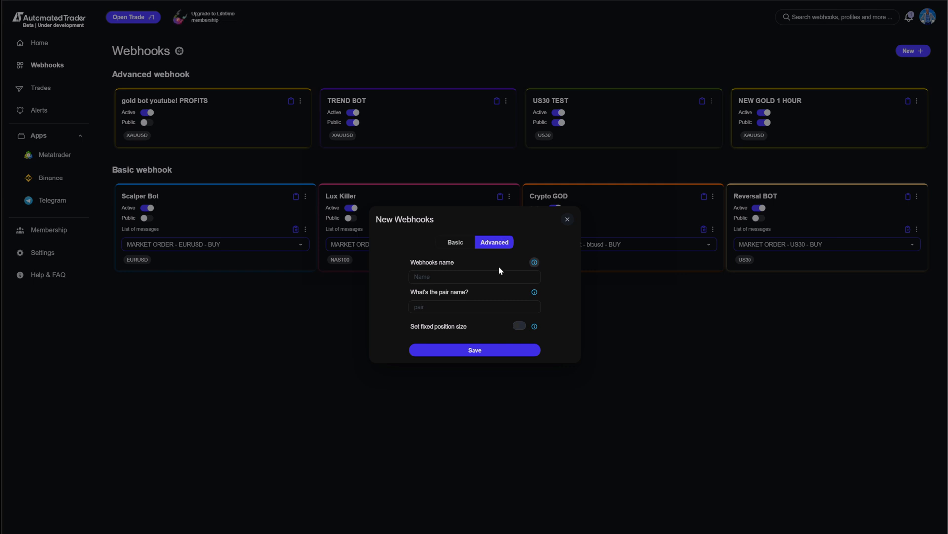
click(474, 276)
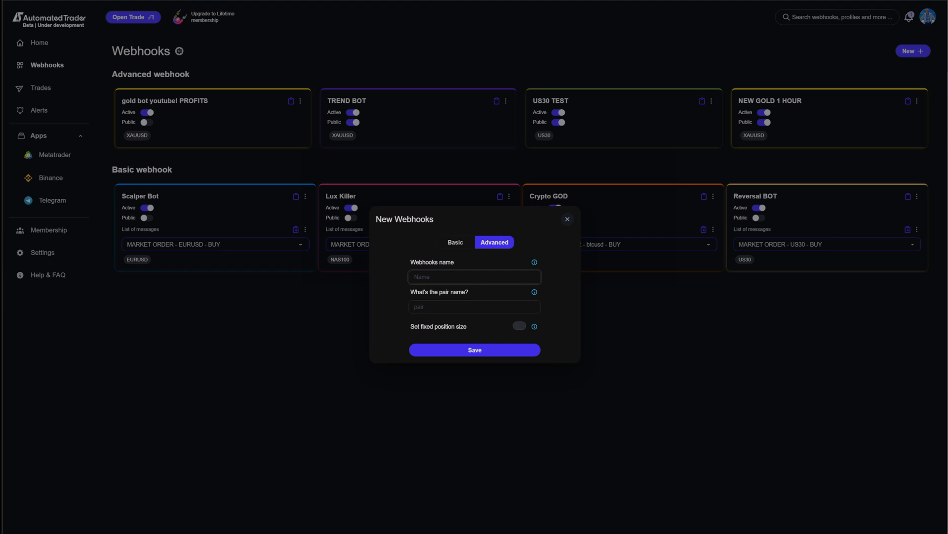
click(475, 277)
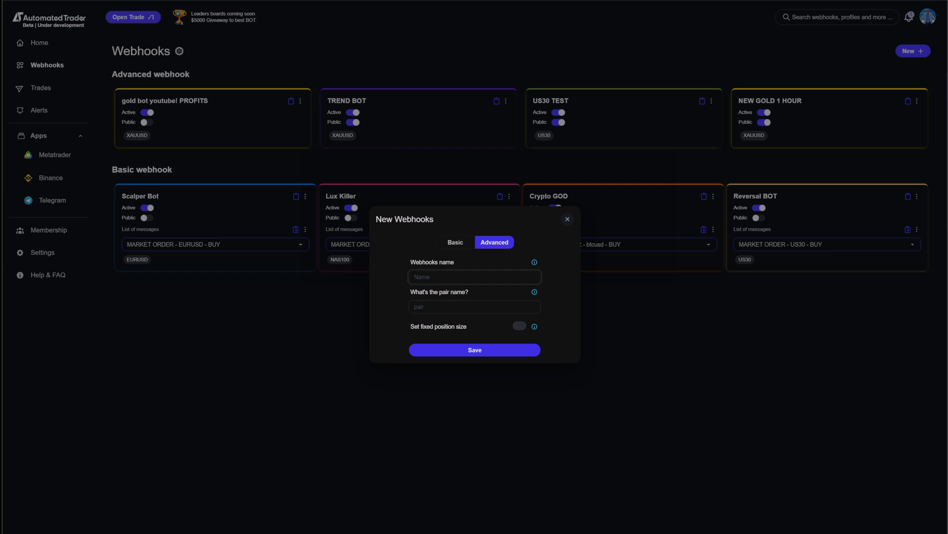
text(XAUUSD 1 H)
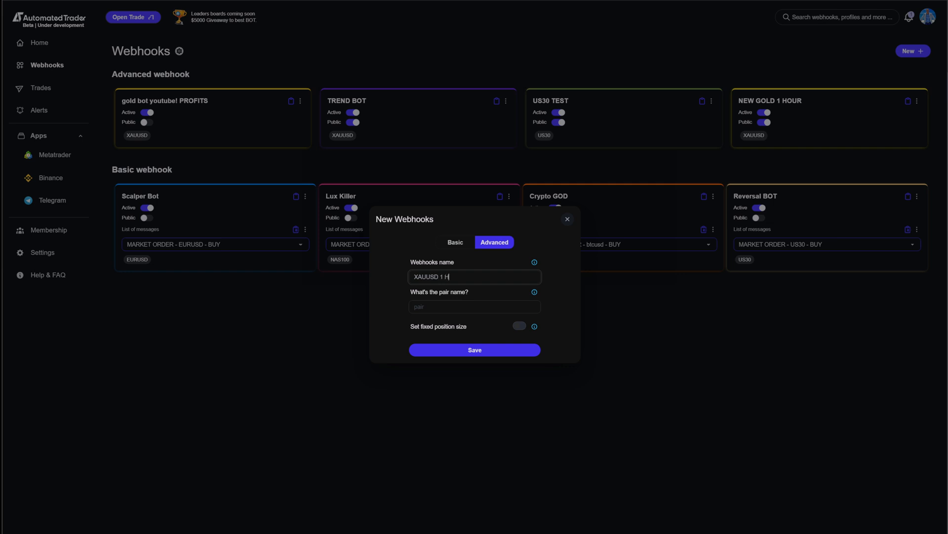
text(OUR)
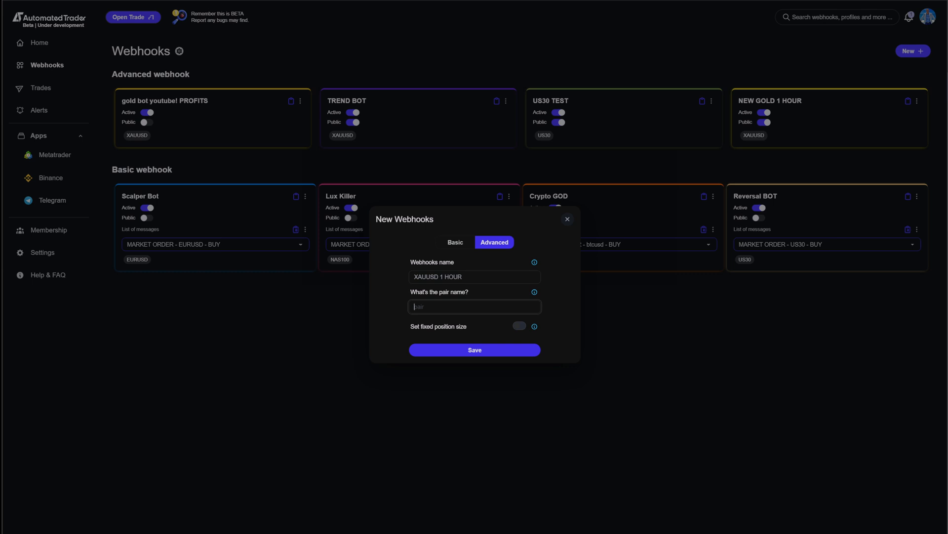
text(XAUUSD)
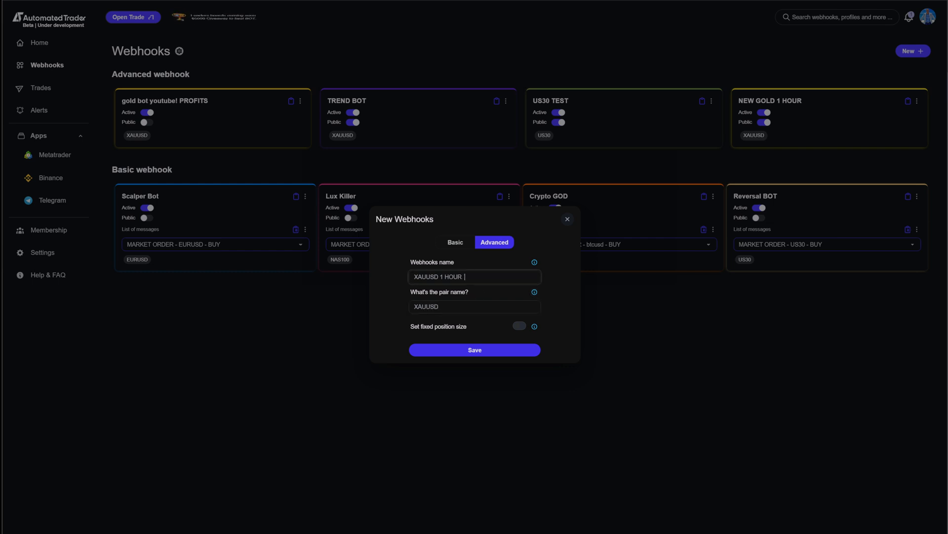
text(YOUTUBE)
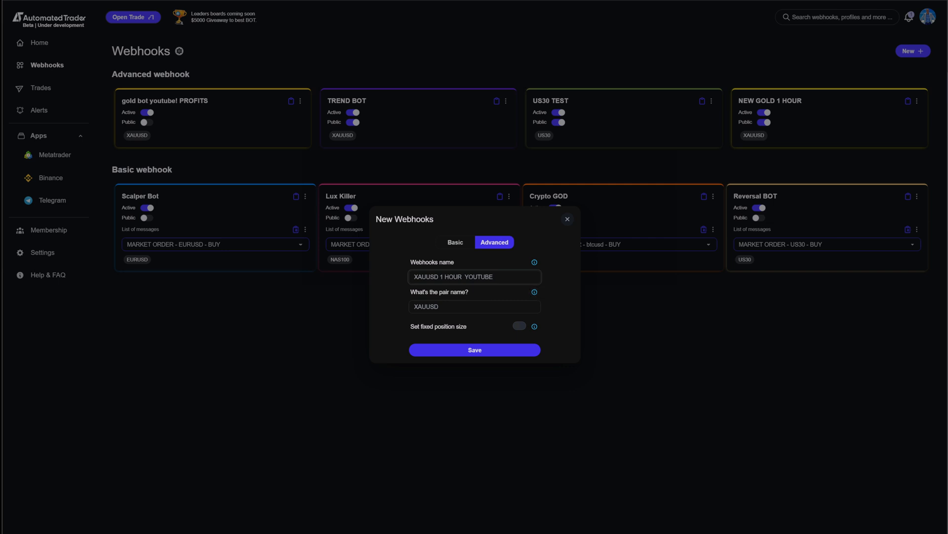
Step: Set a fixed position size of .50 and save the webhook
click(519, 326)
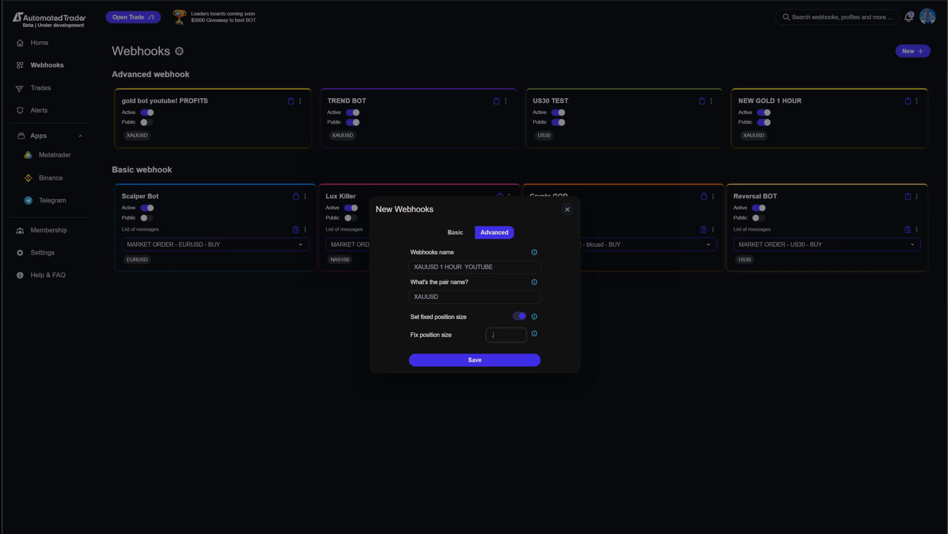
text(.50)
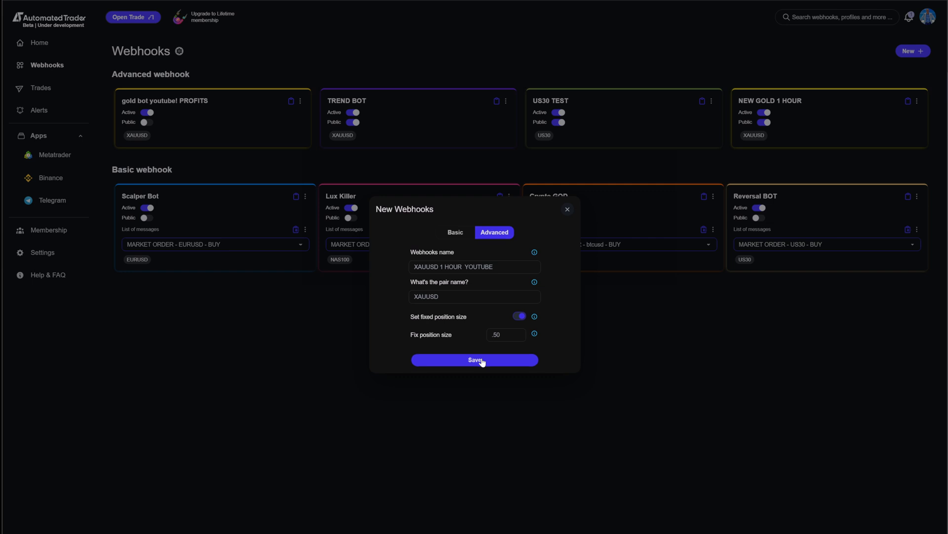
click(474, 359)
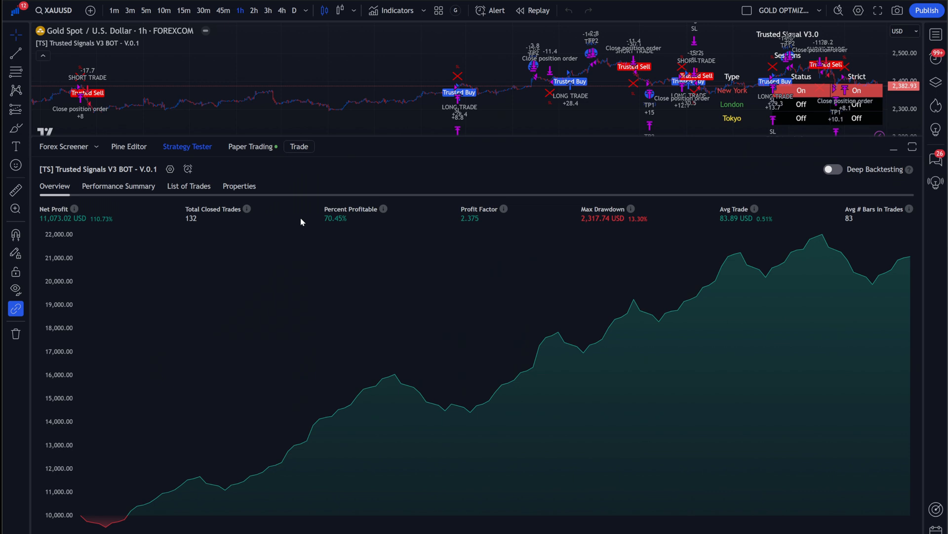
mouse_move(475, 202)
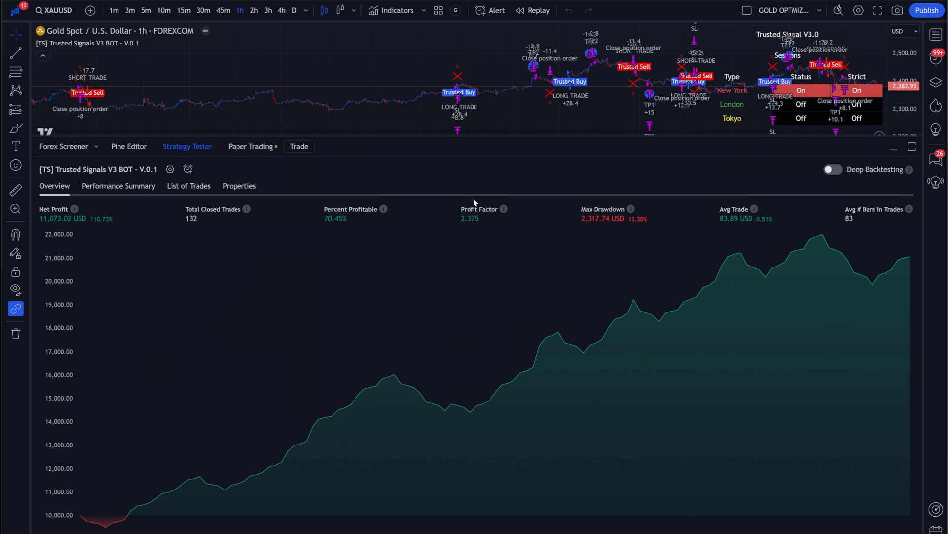
mouse_move(481, 231)
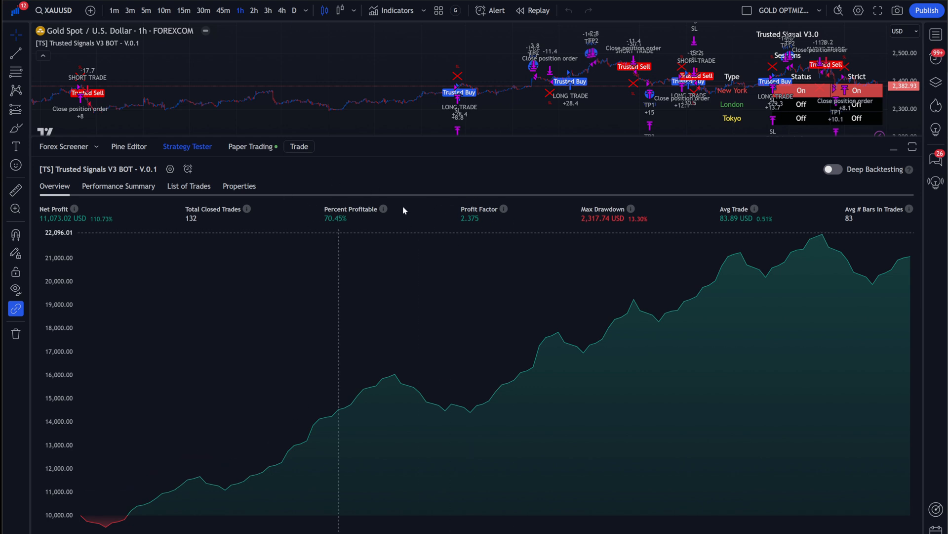
mouse_move(347, 200)
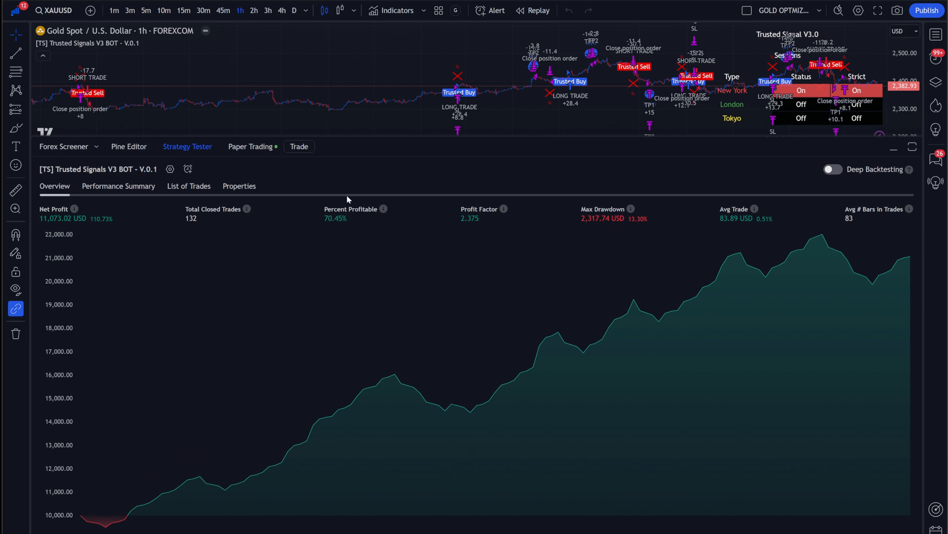
mouse_move(348, 328)
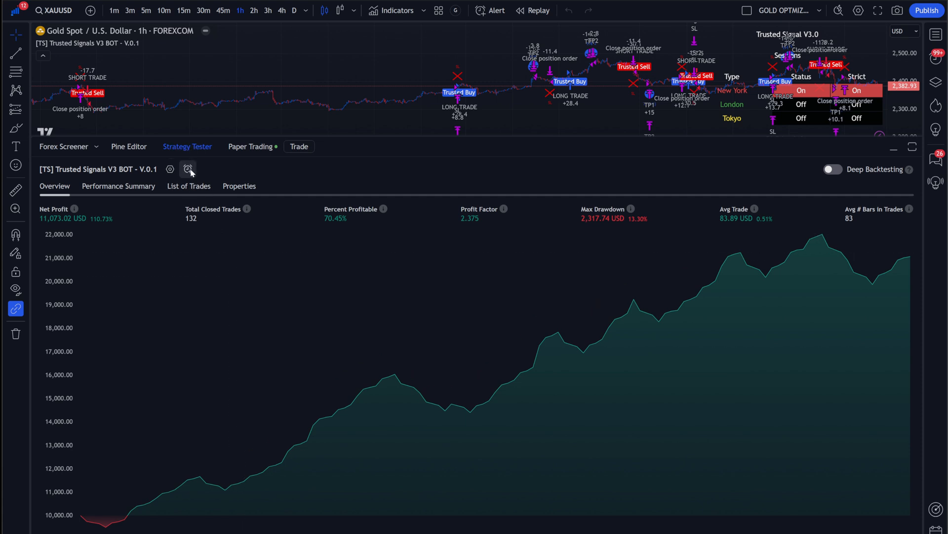
Step: Create a Trusted Signals V3 BOT alert on XAUUSD 1h triggering on 'alert() function calls only'
click(188, 169)
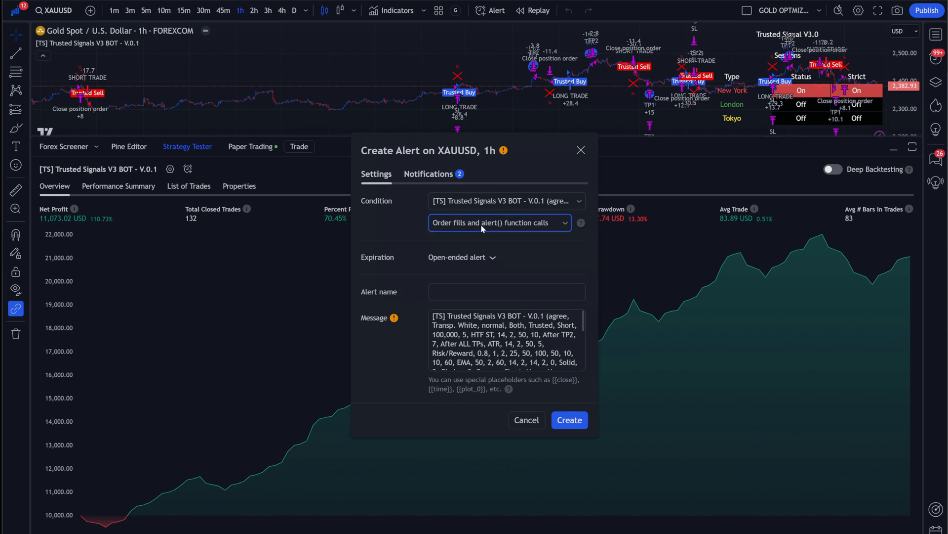
click(499, 223)
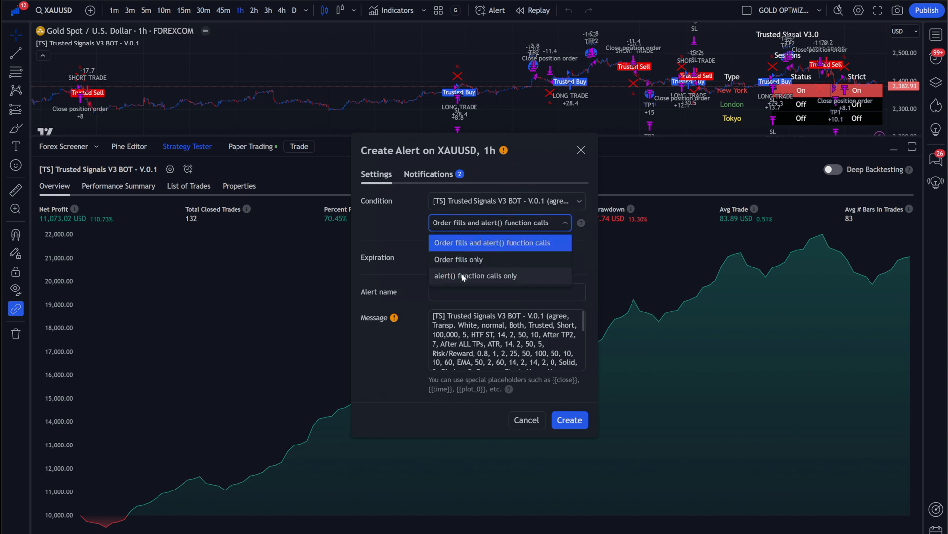
click(476, 275)
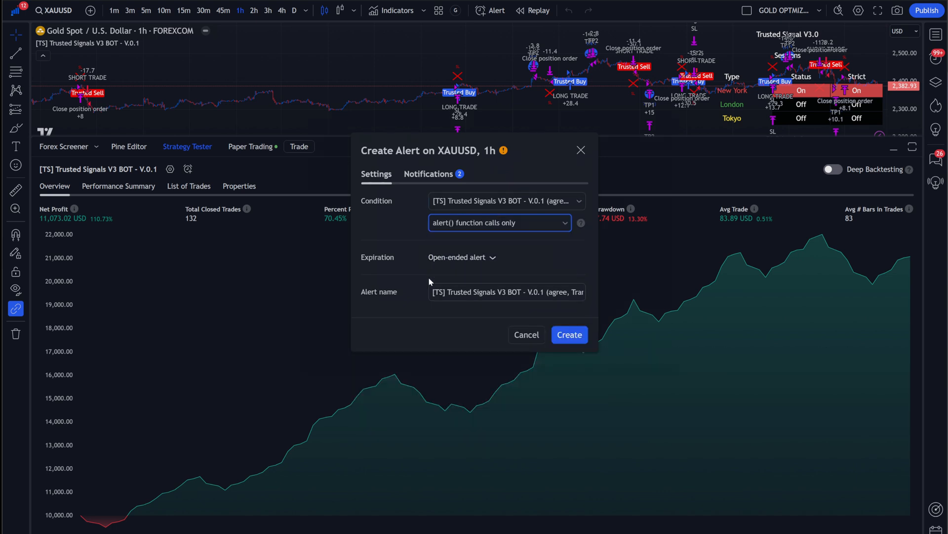
click(429, 173)
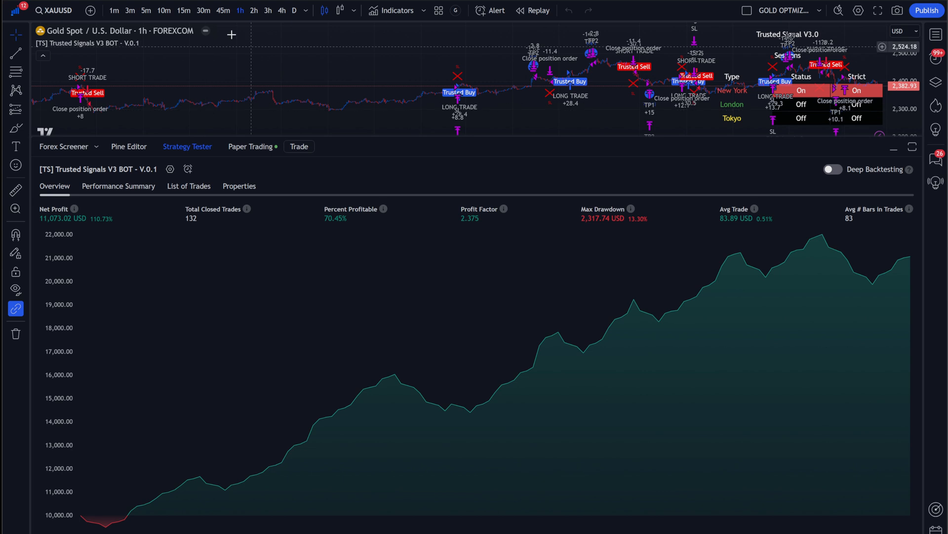
mouse_move(354, 48)
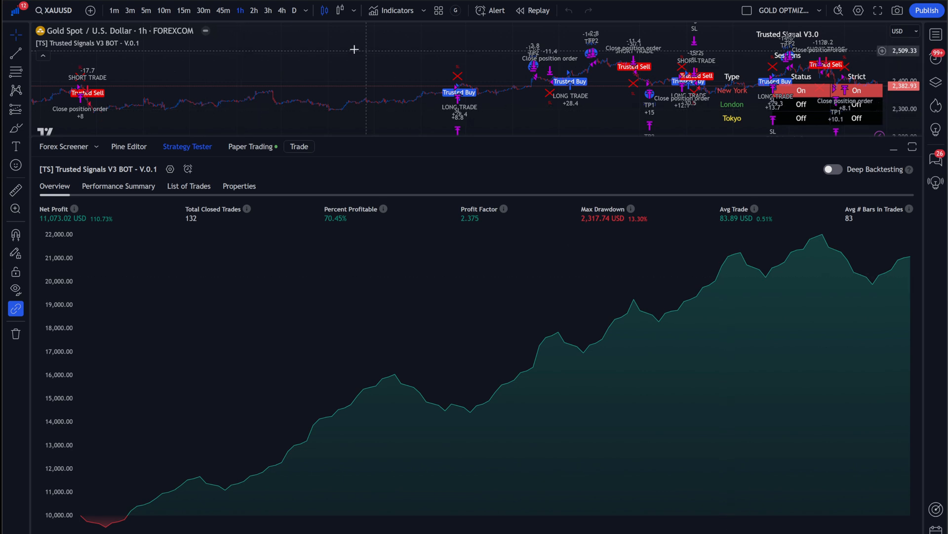
mouse_move(779, 253)
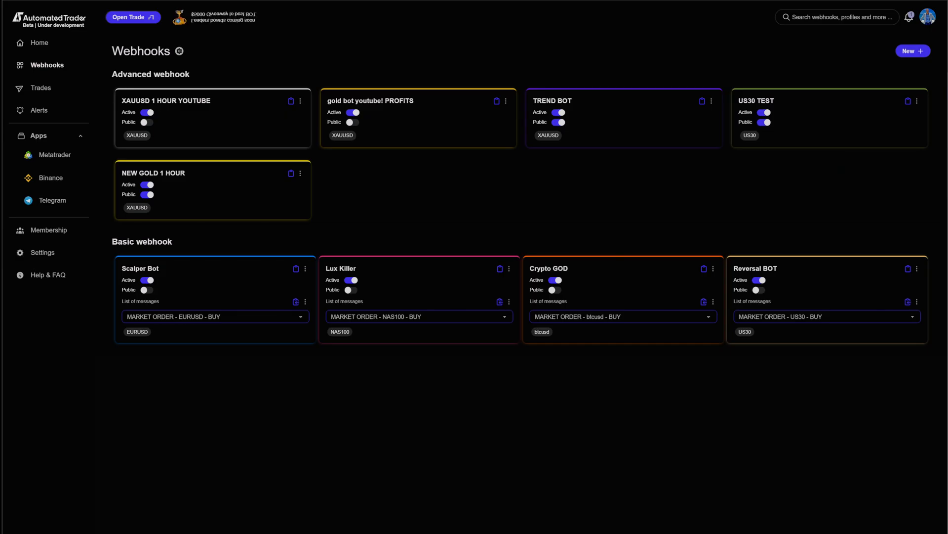
Step: Open the Metatrader page under Apps to view gains and recent transactions
click(54, 154)
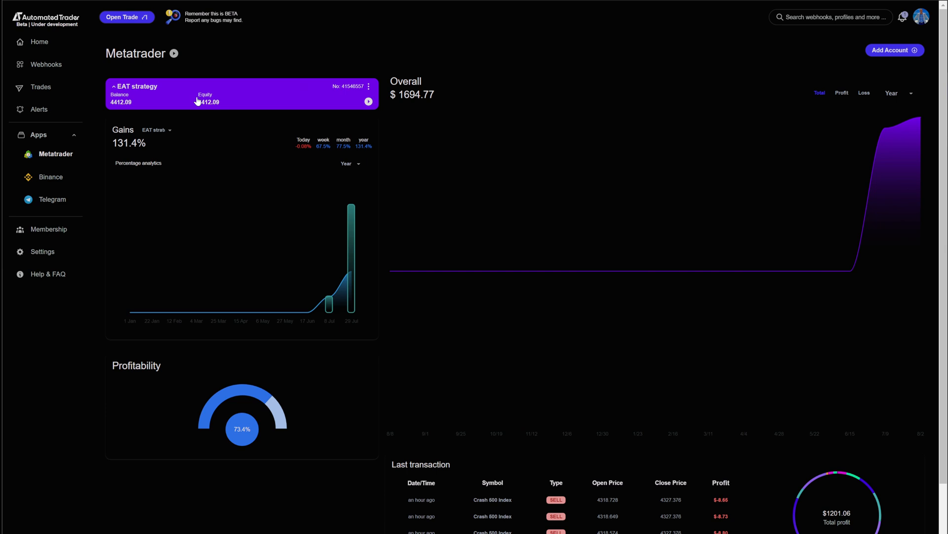
mouse_move(143, 156)
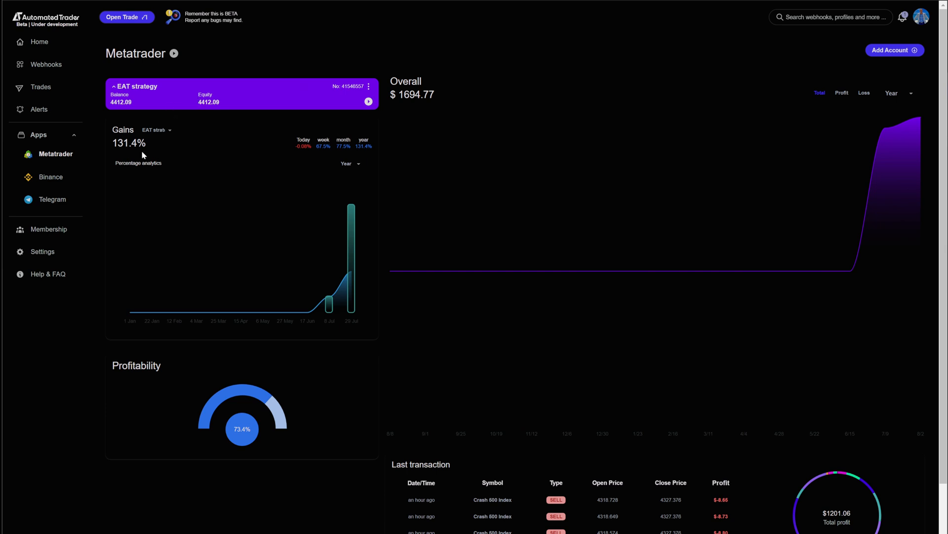
mouse_move(235, 433)
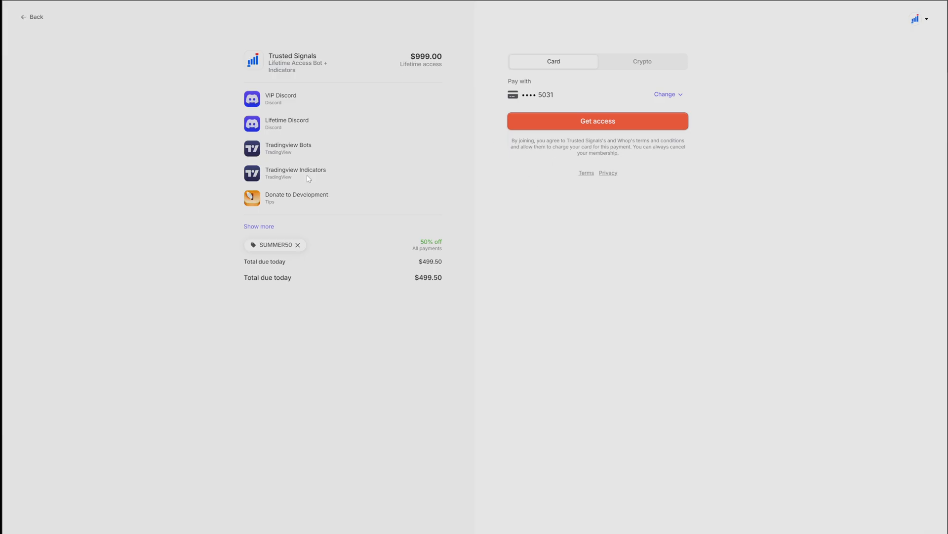
mouse_move(442, 154)
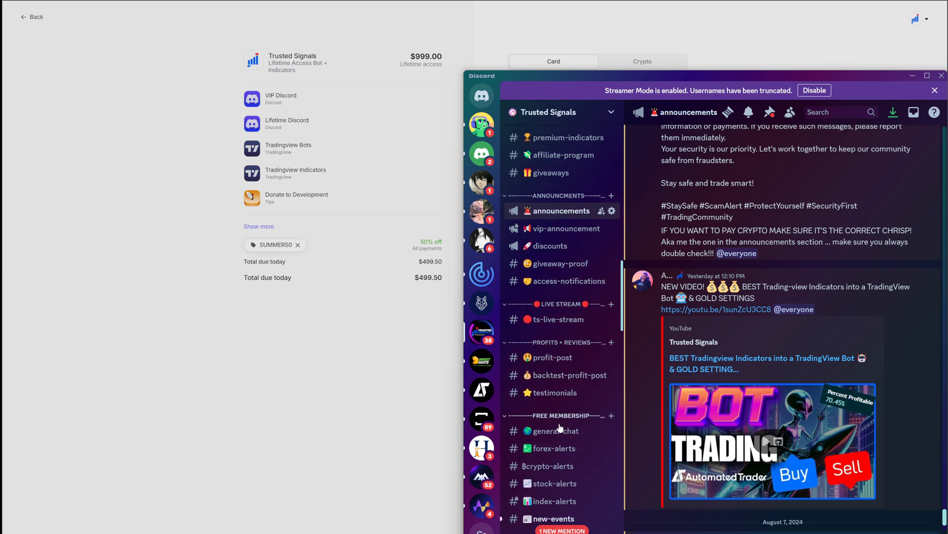
Step: Go to #profit-post and open the member's profit screenshot in the browser
click(552, 355)
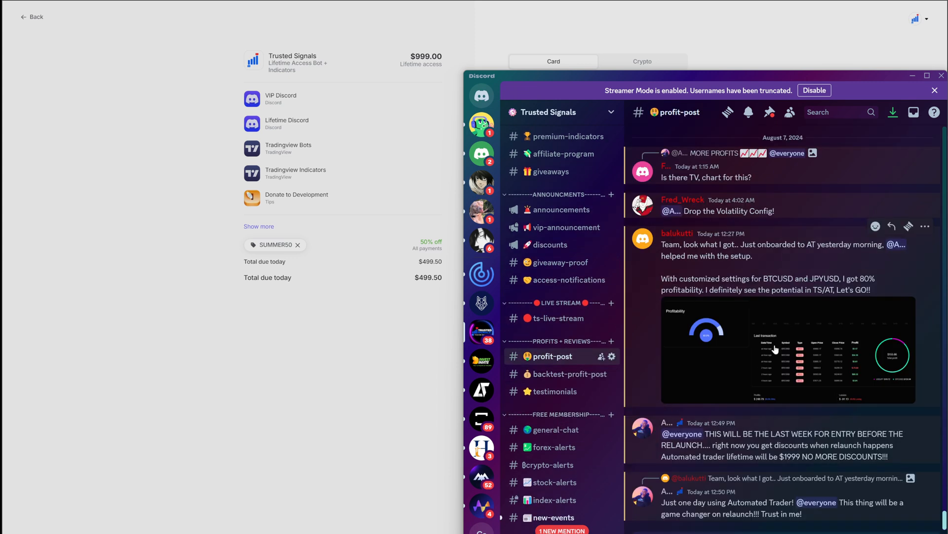
right_click(774, 348)
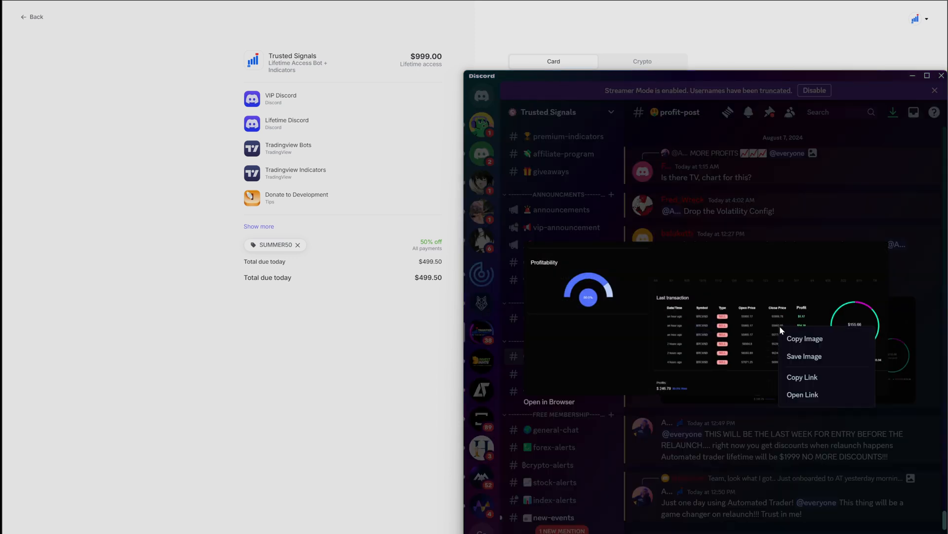
click(802, 394)
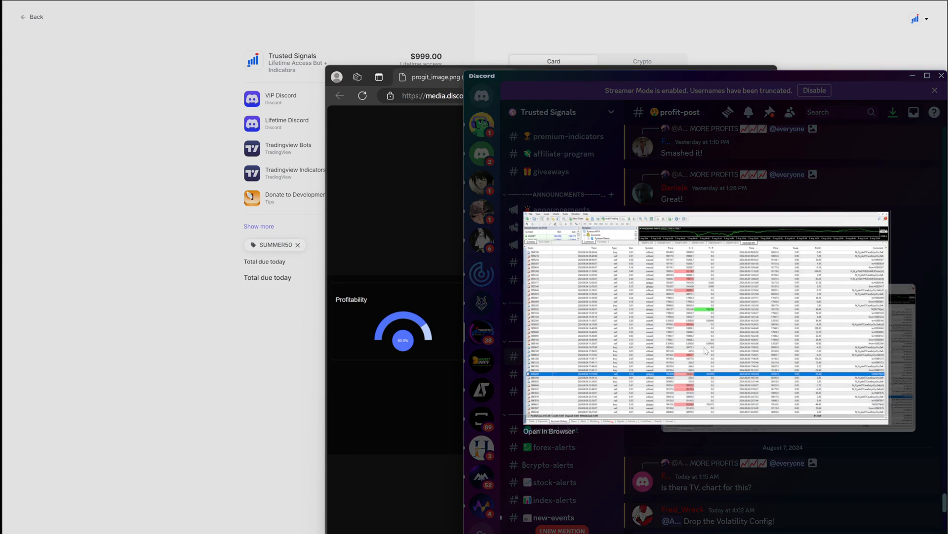
Step: Bring up the link options for the MT4 trade-history screenshot in Discord
right_click(705, 351)
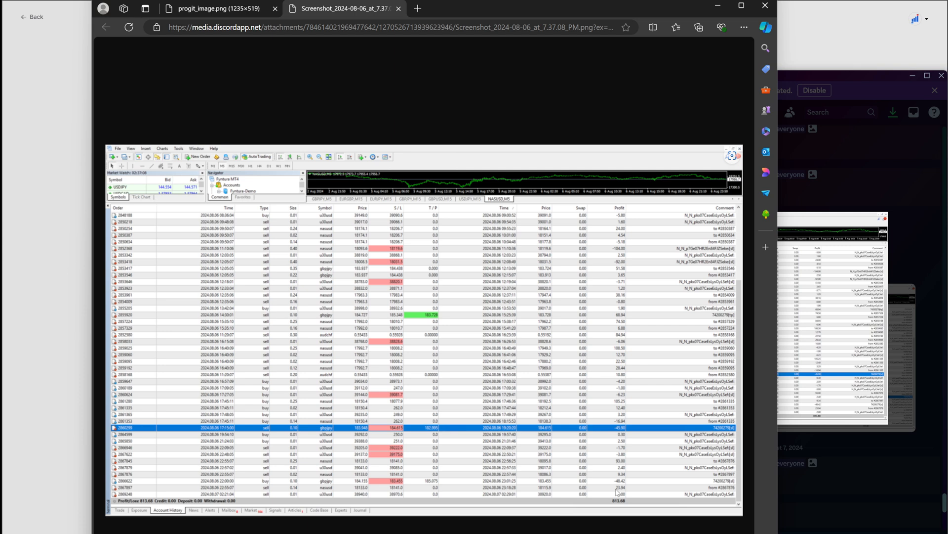
mouse_move(841, 227)
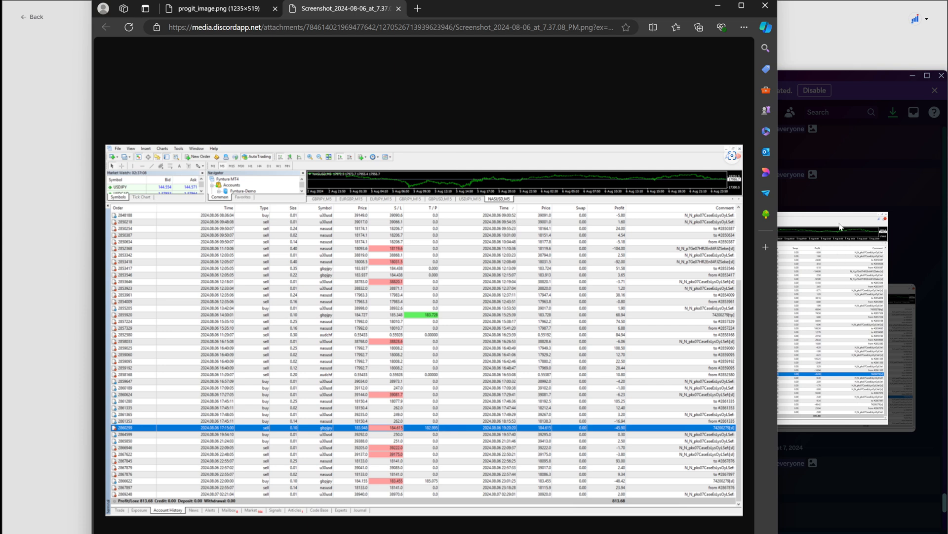